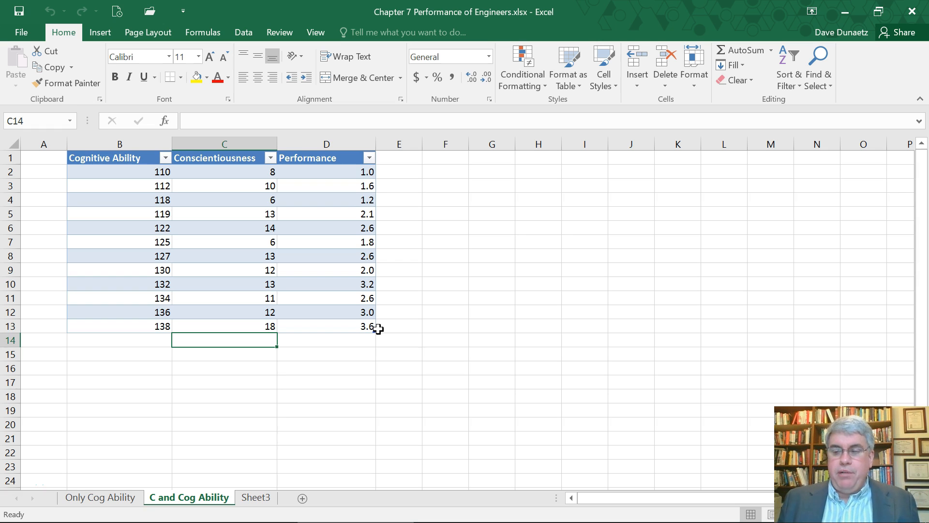
mouse_move(467, 322)
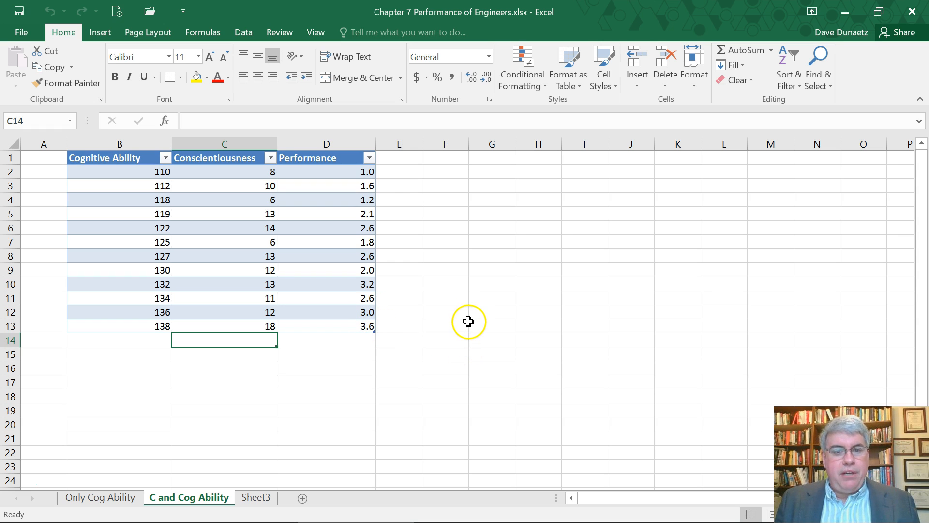
mouse_move(470, 346)
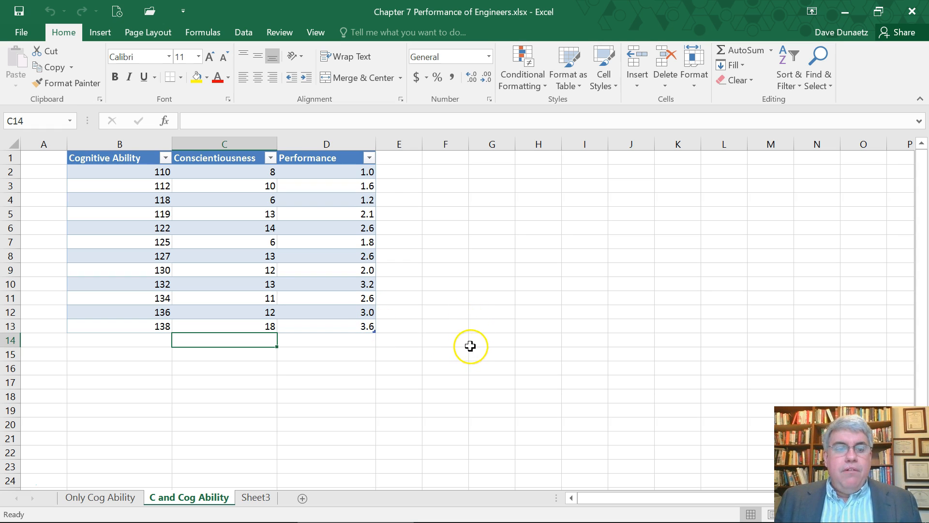
mouse_move(93, 404)
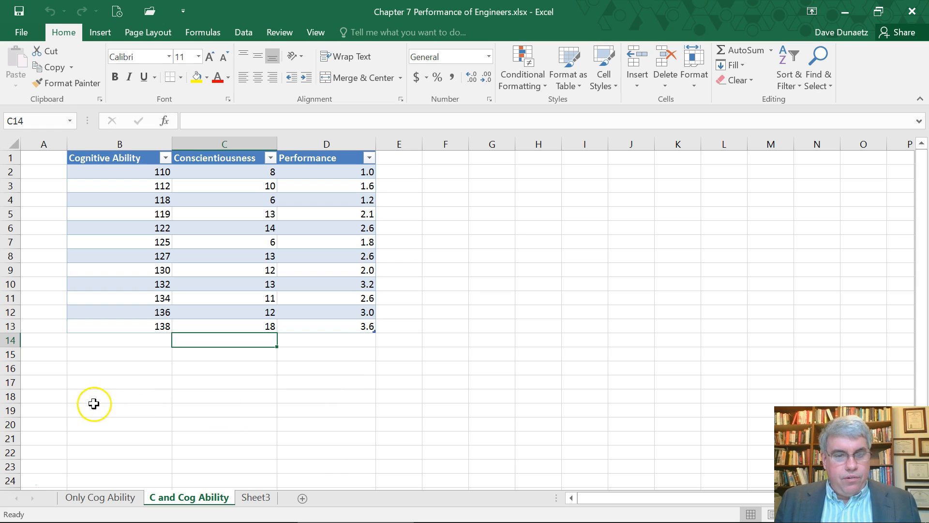
mouse_move(70, 404)
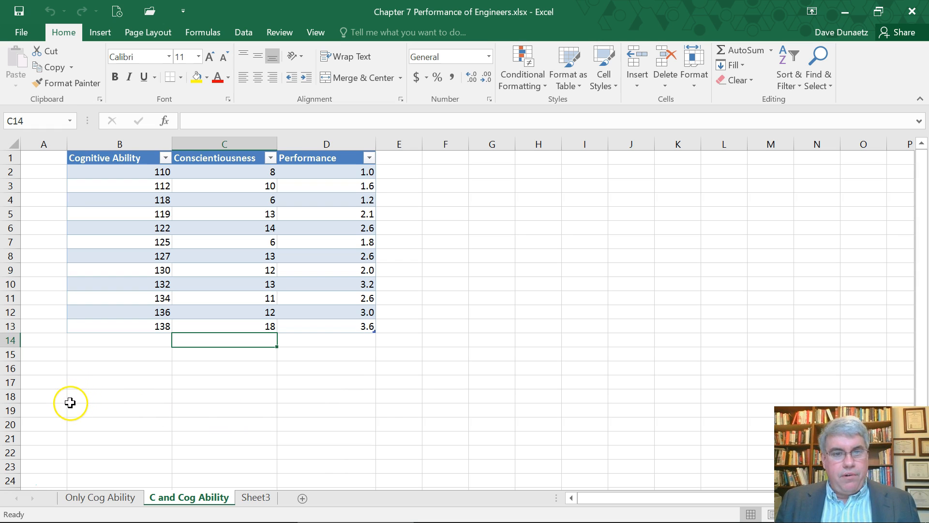
mouse_move(28, 415)
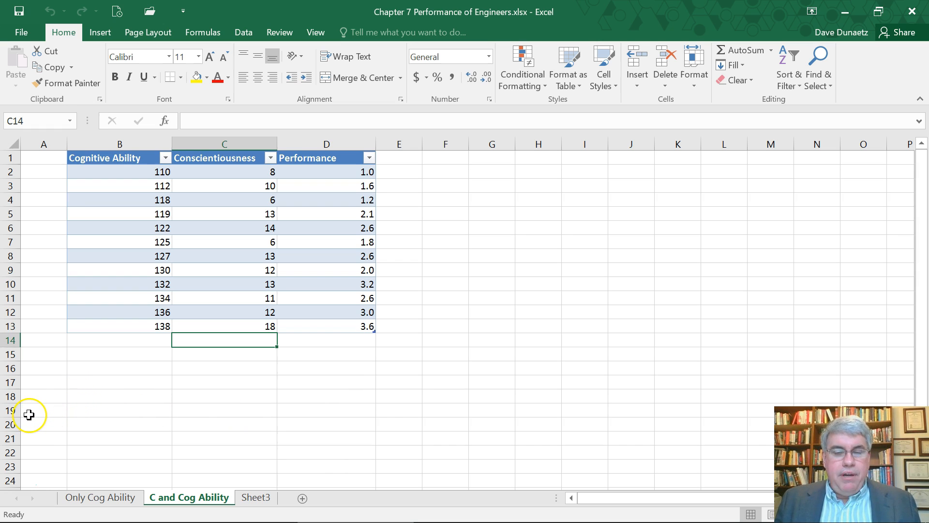
mouse_move(92, 190)
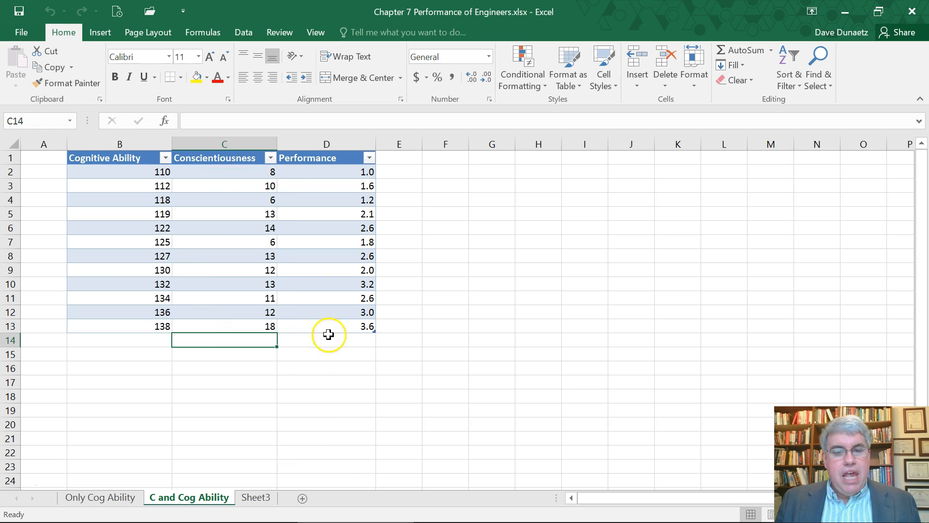
mouse_move(330, 178)
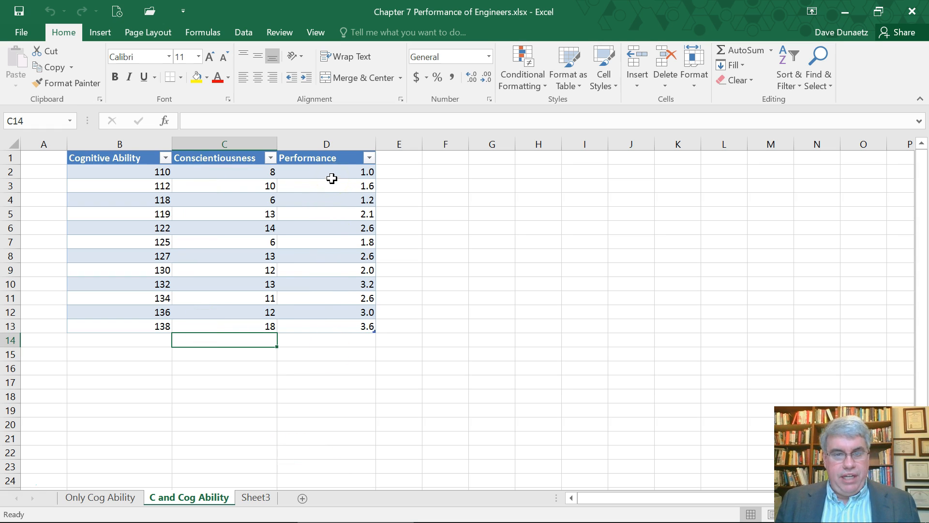
mouse_move(153, 417)
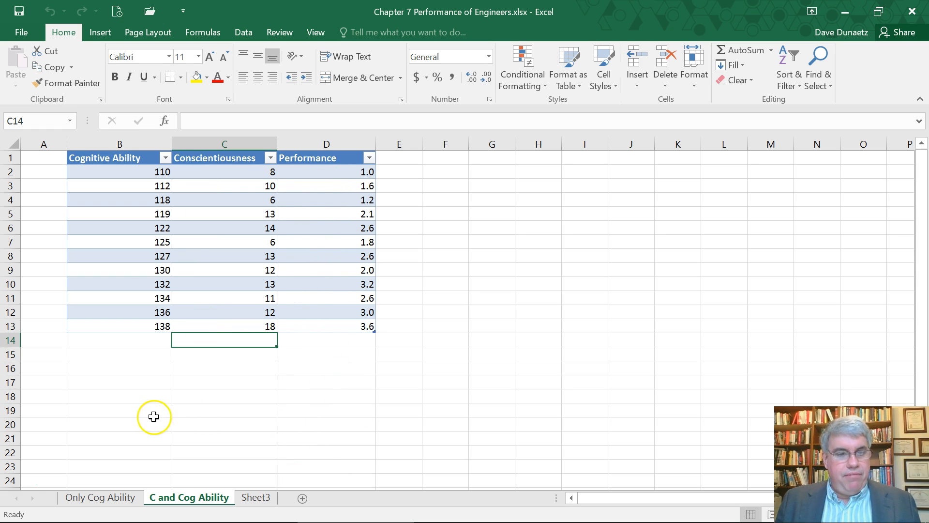
mouse_move(99, 184)
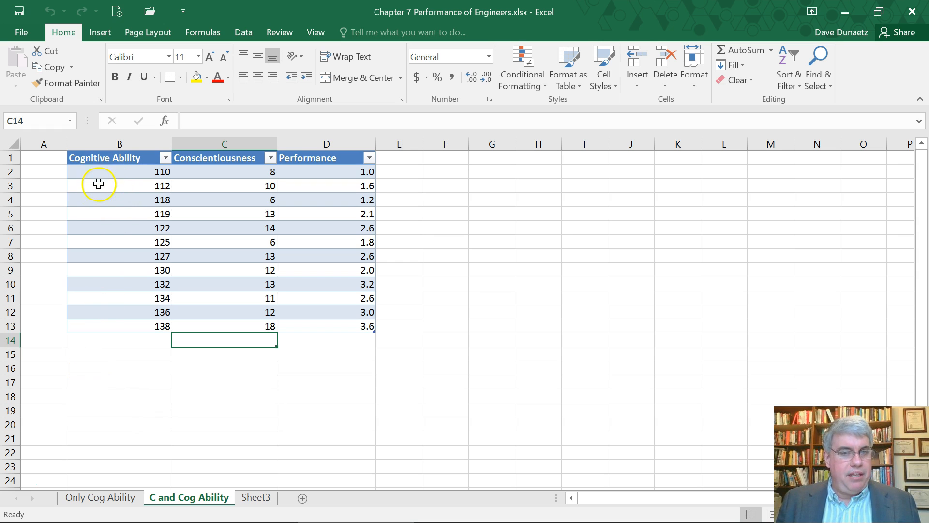
mouse_move(475, 194)
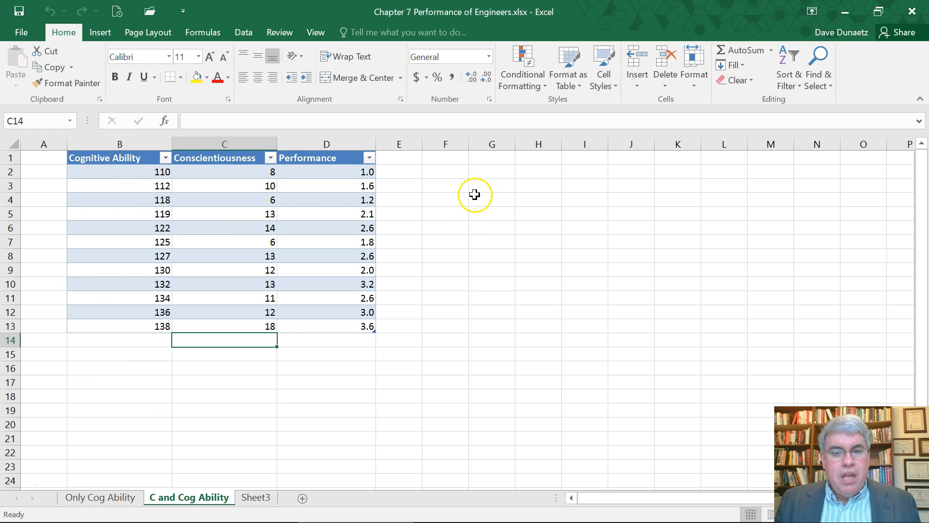
mouse_move(474, 198)
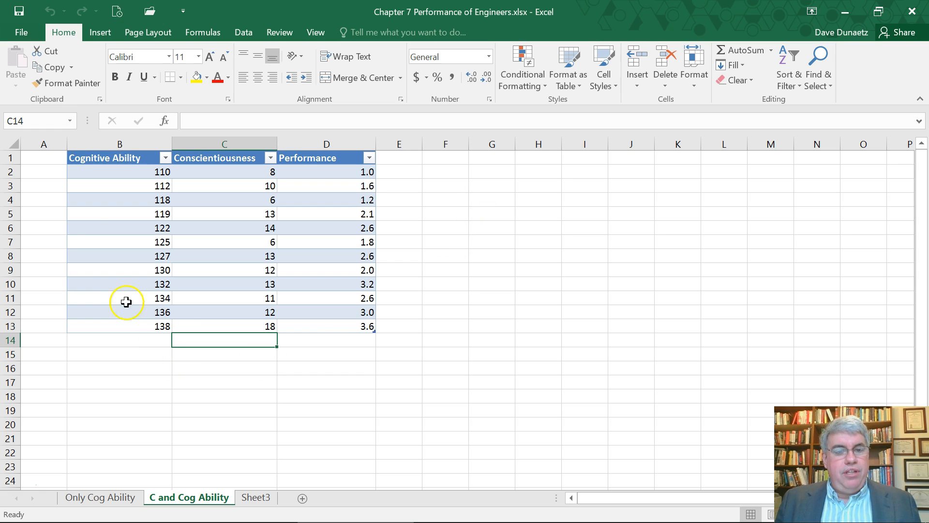
mouse_move(302, 298)
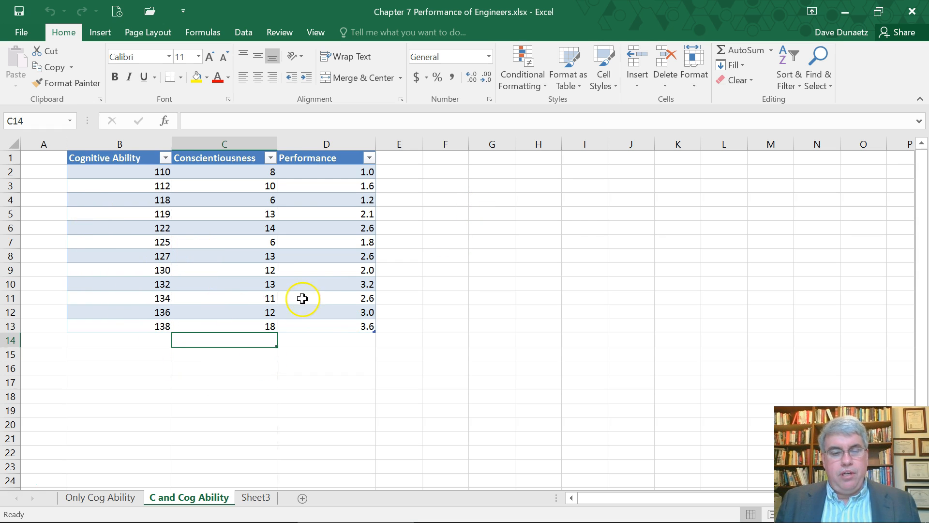
mouse_move(329, 397)
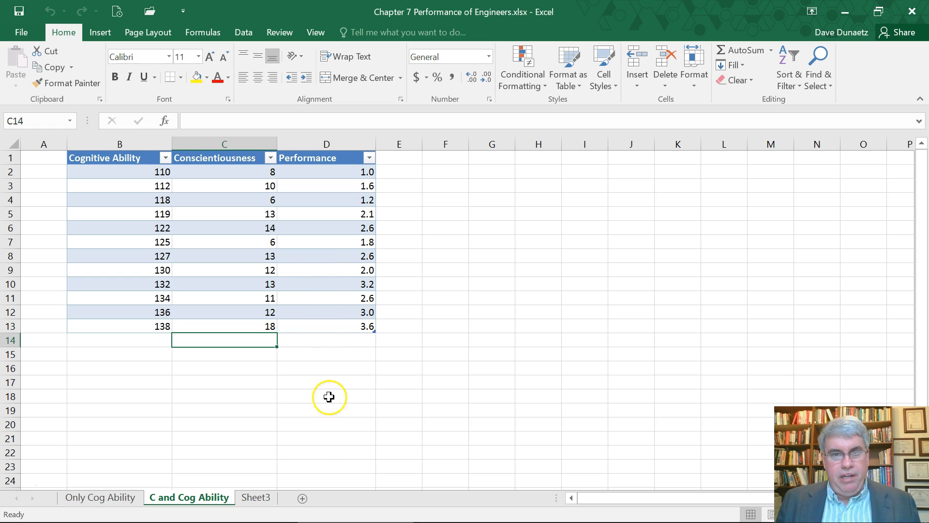
mouse_move(119, 382)
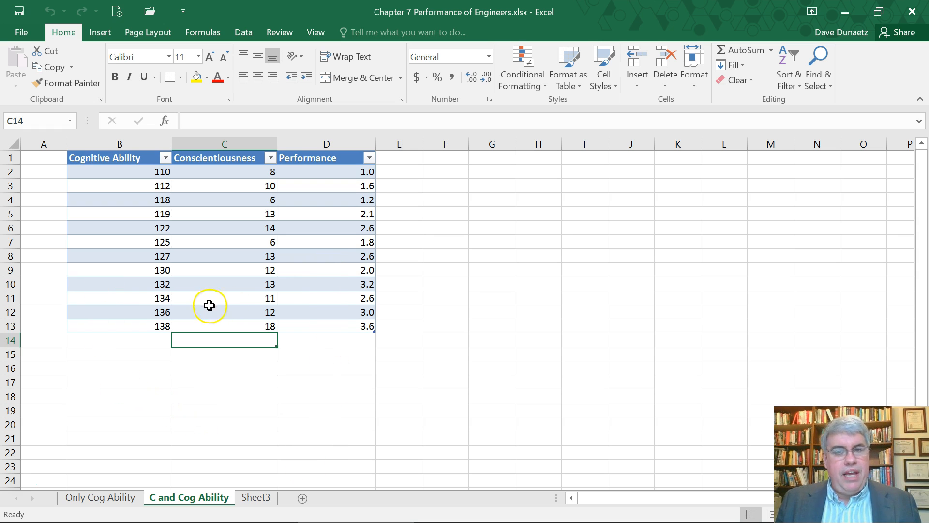
mouse_move(233, 372)
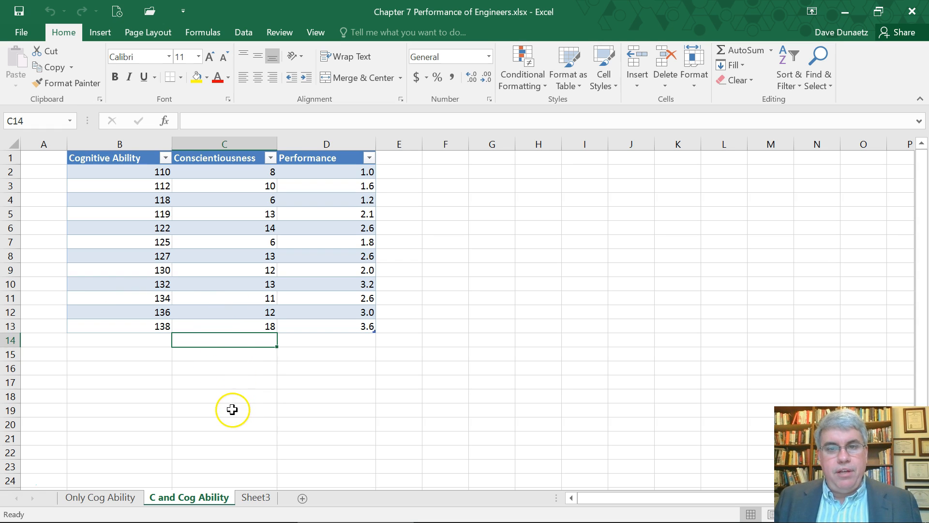
mouse_move(359, 432)
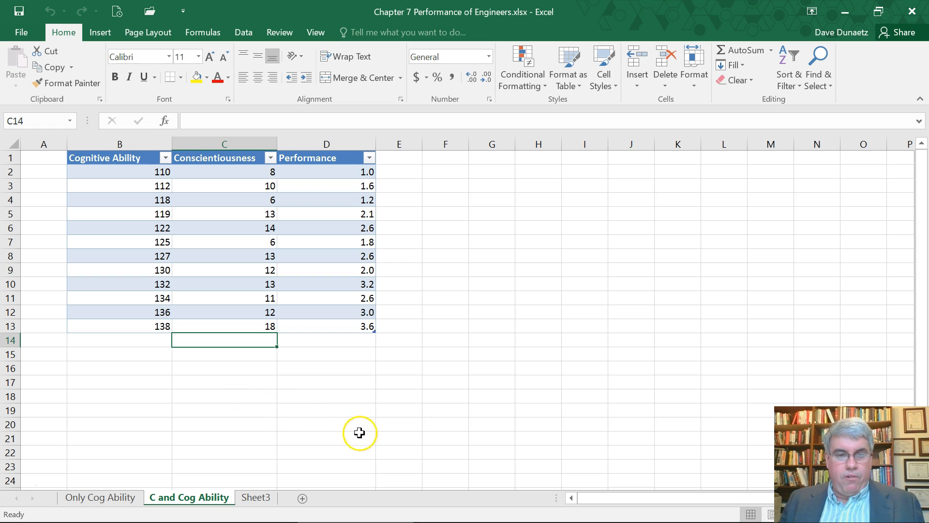
mouse_move(121, 300)
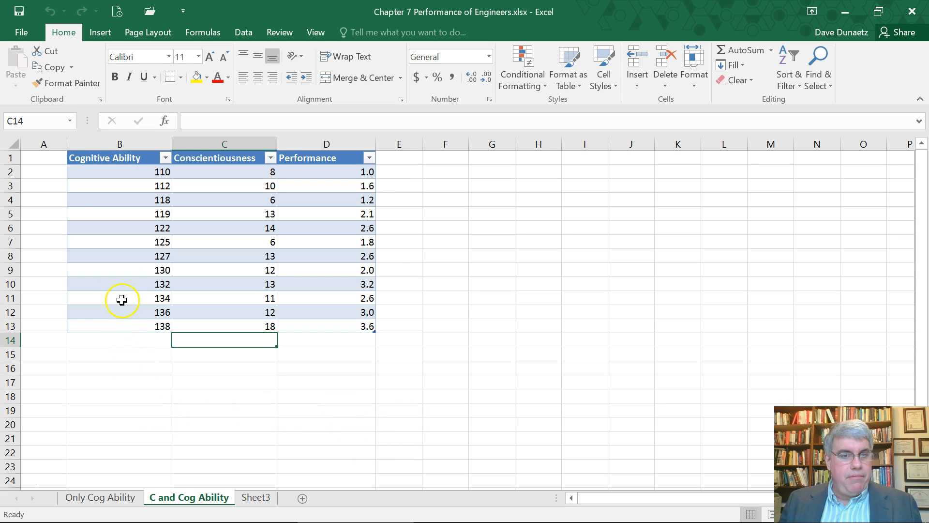
mouse_move(107, 177)
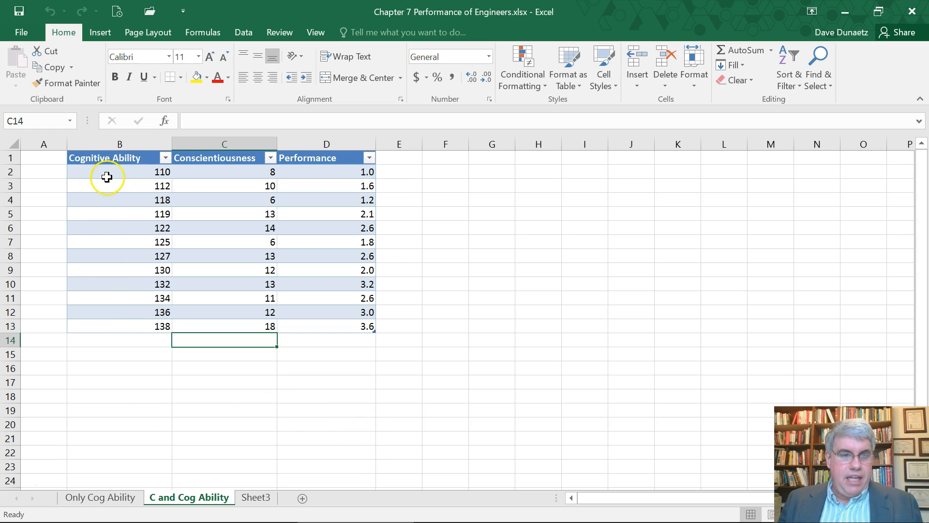
Select a cell in the engineers' data table and pick Regression from the Data Analysis tools.
click(119, 185)
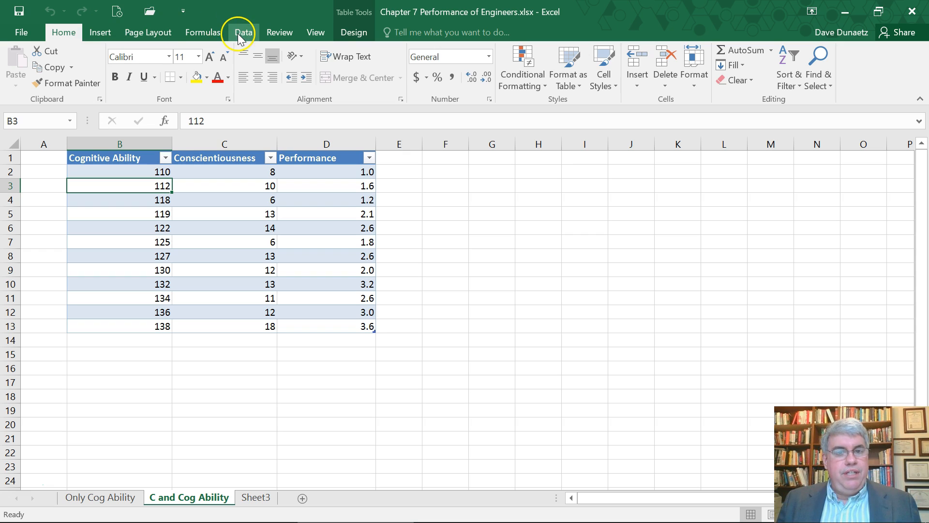
click(243, 31)
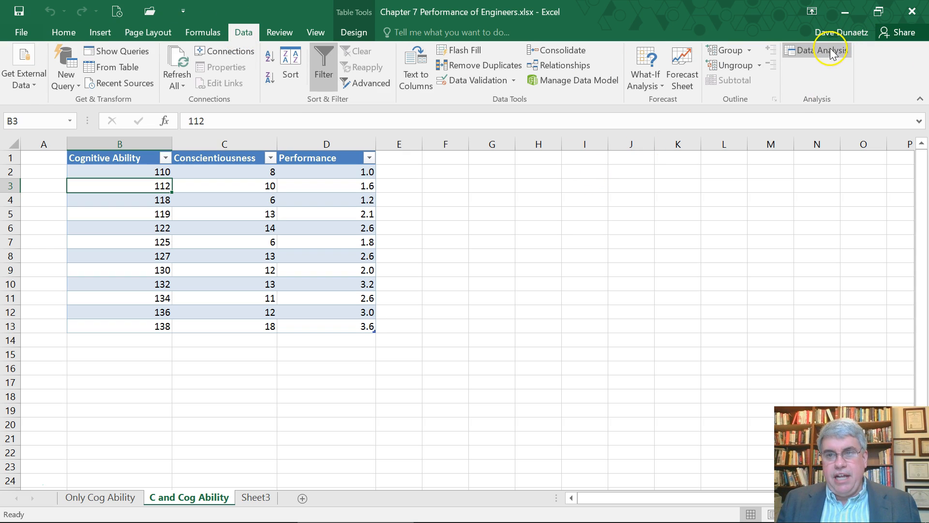
mouse_move(823, 50)
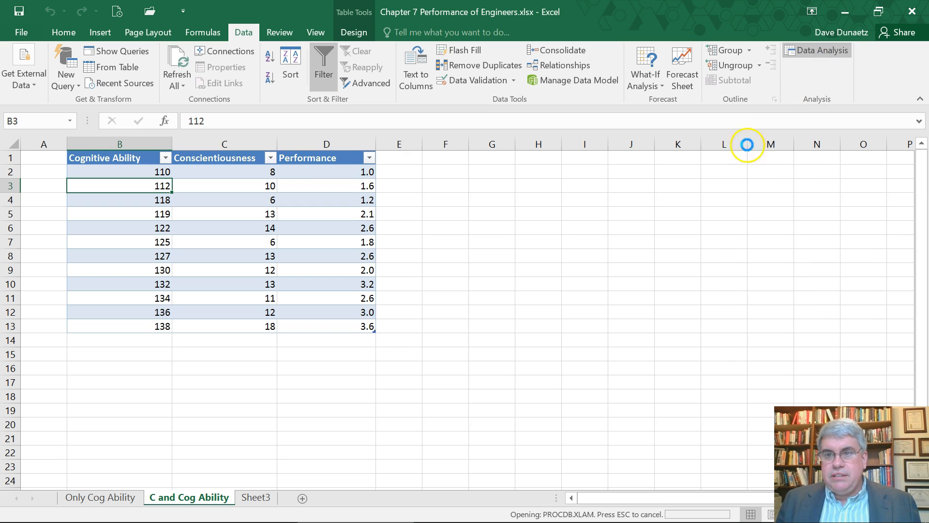
click(820, 50)
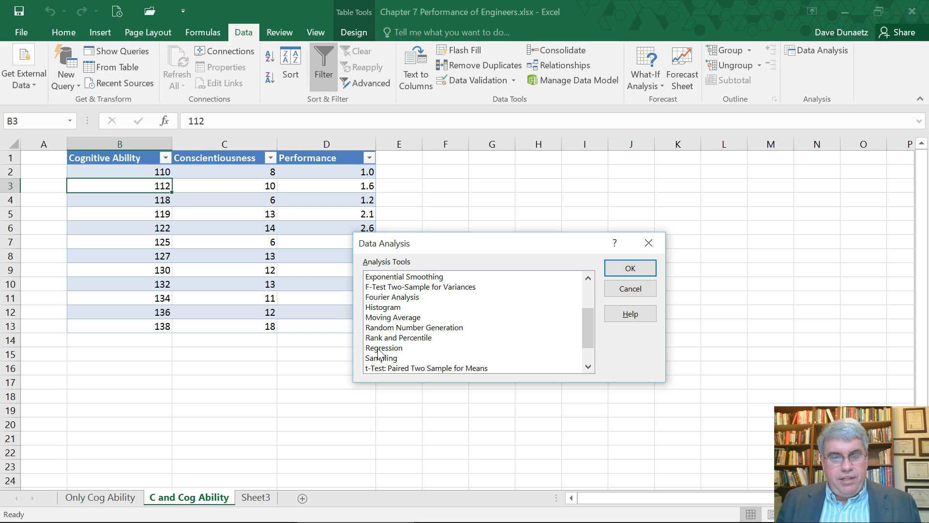
click(403, 348)
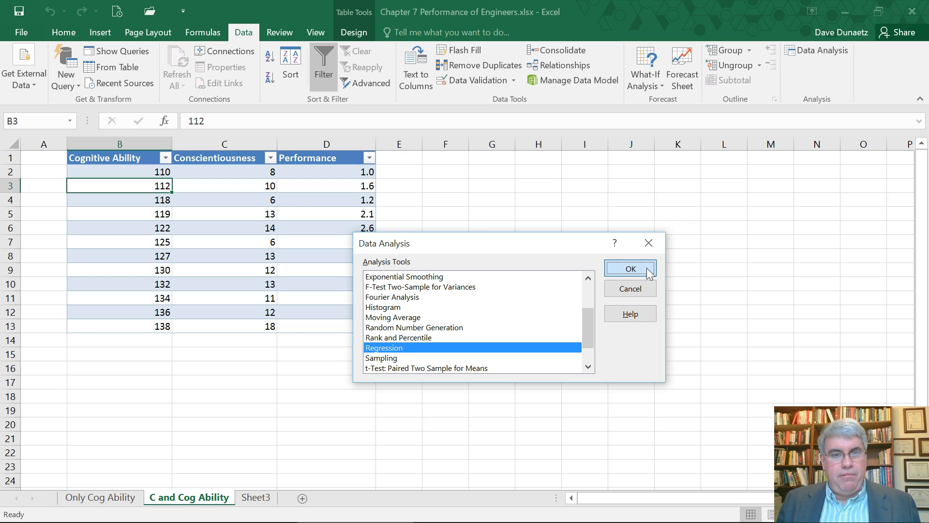
Set the regression Input Y Range to D1:D13 and Input X Range to B1:C13.
click(628, 268)
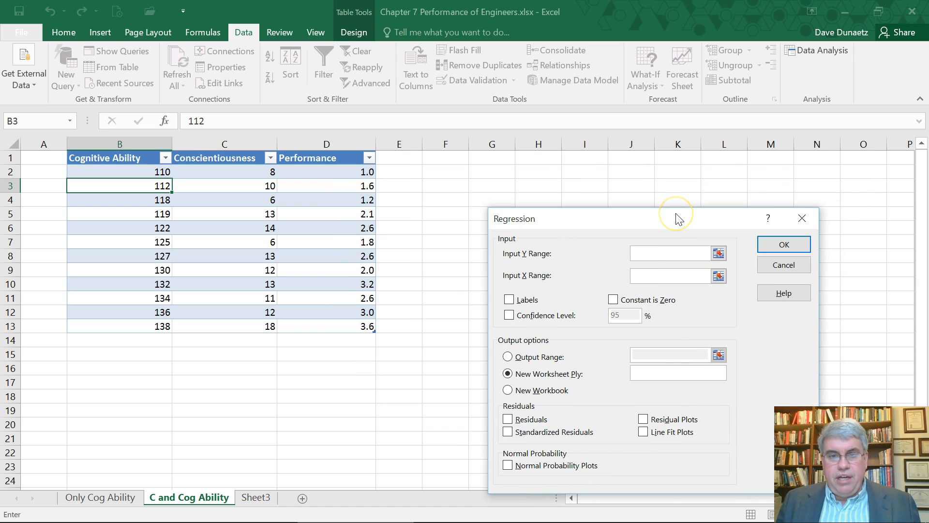
mouse_move(312, 233)
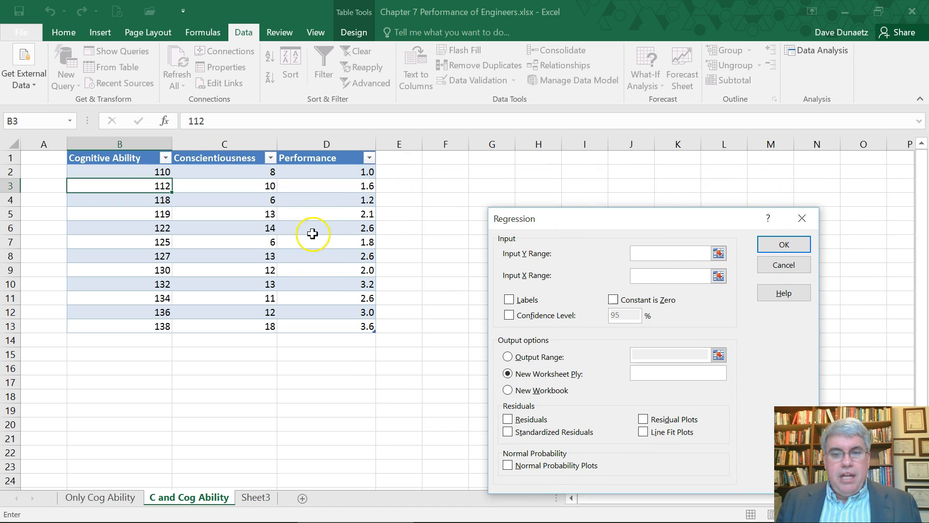
mouse_move(547, 253)
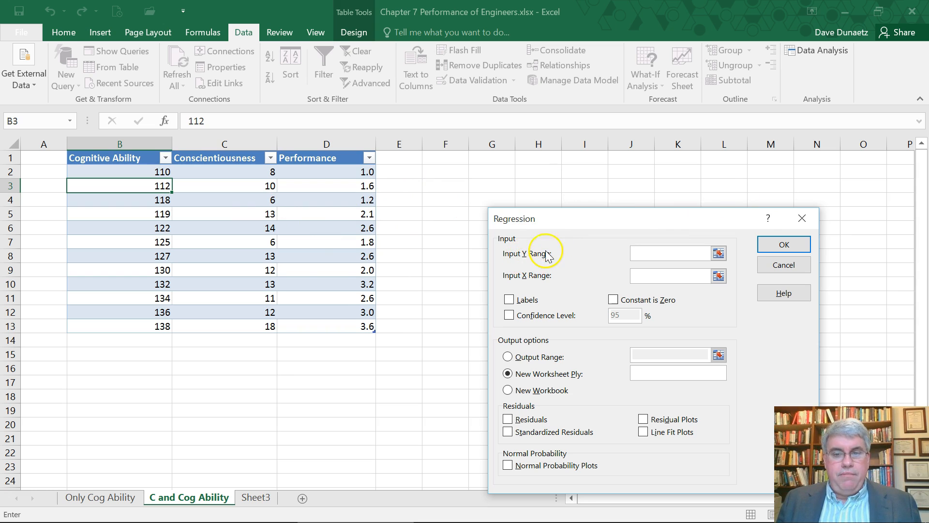
mouse_move(329, 171)
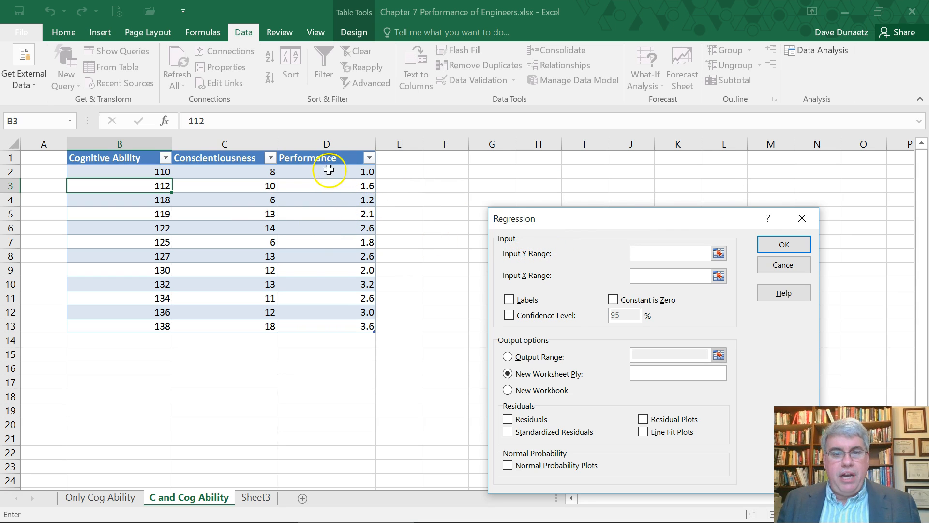
click(326, 156)
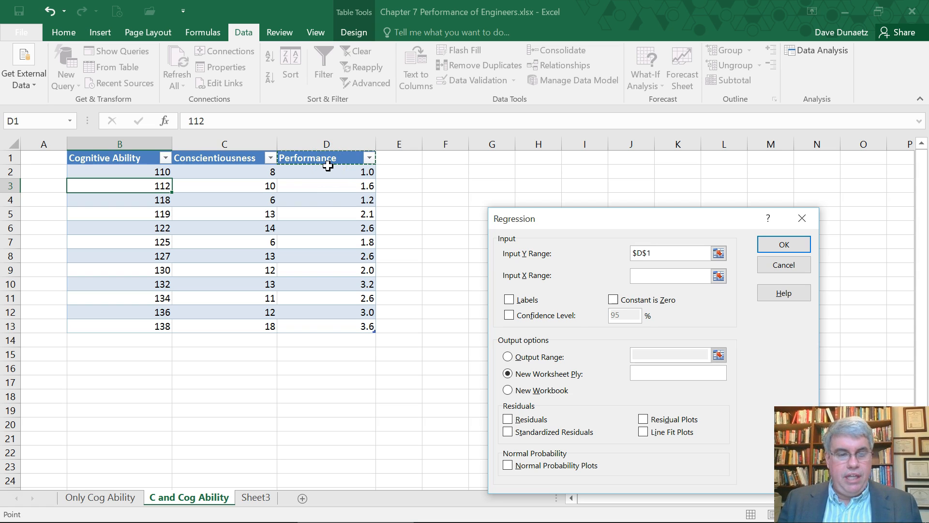
drag(326, 157, 325, 285)
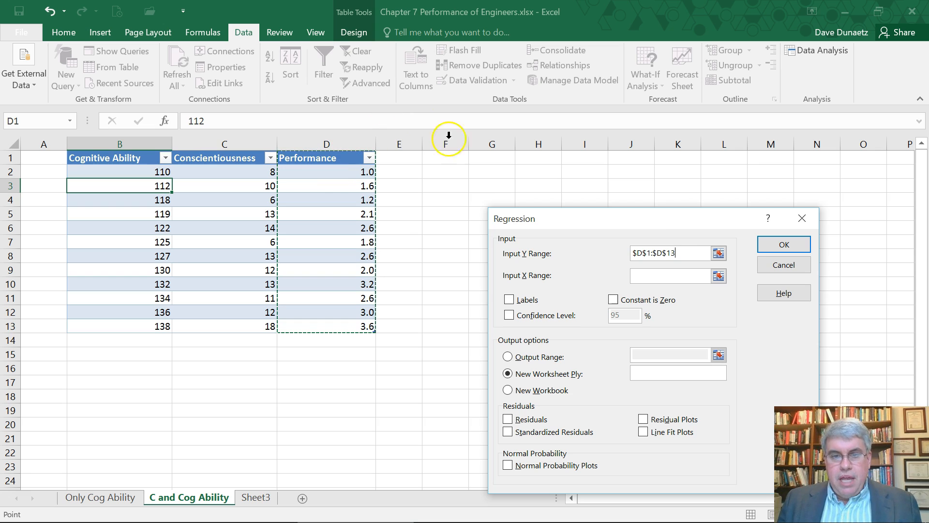
click(664, 275)
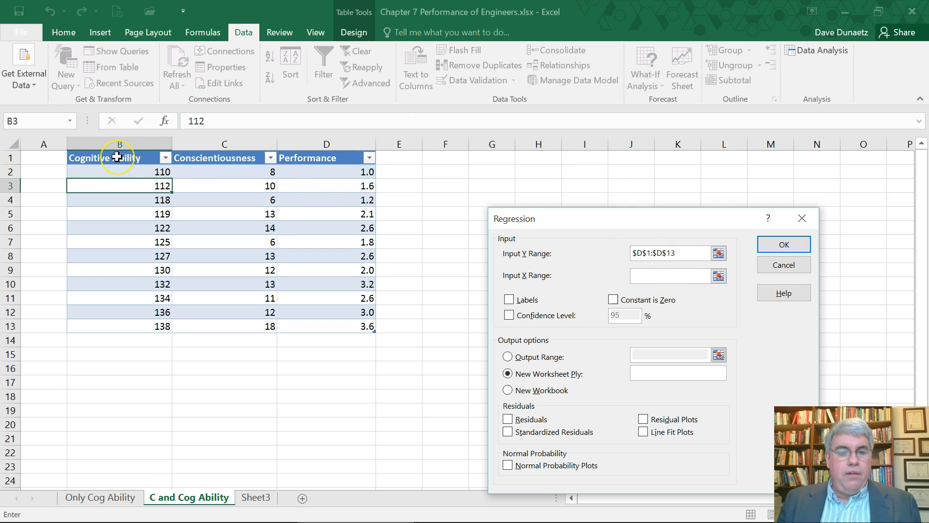
click(119, 157)
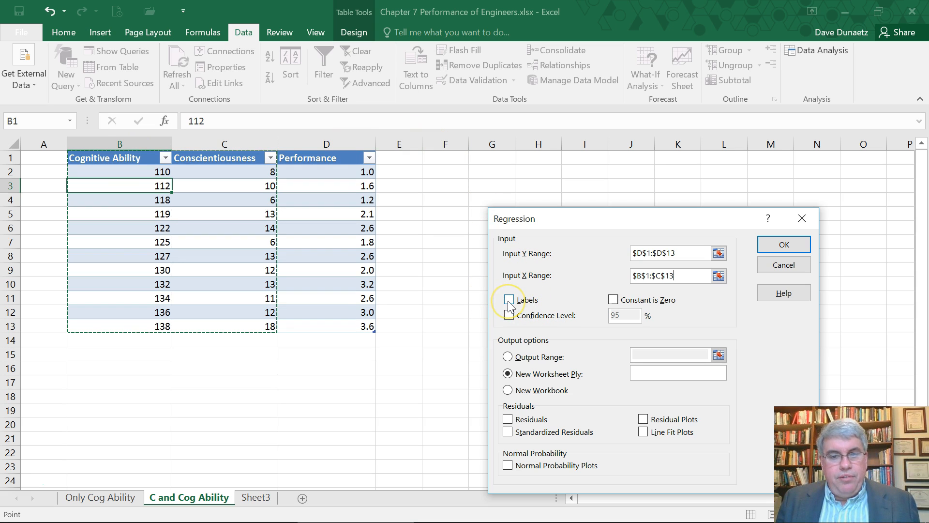
Run the regression with Labels checked and the output range starting at cell F2.
click(508, 299)
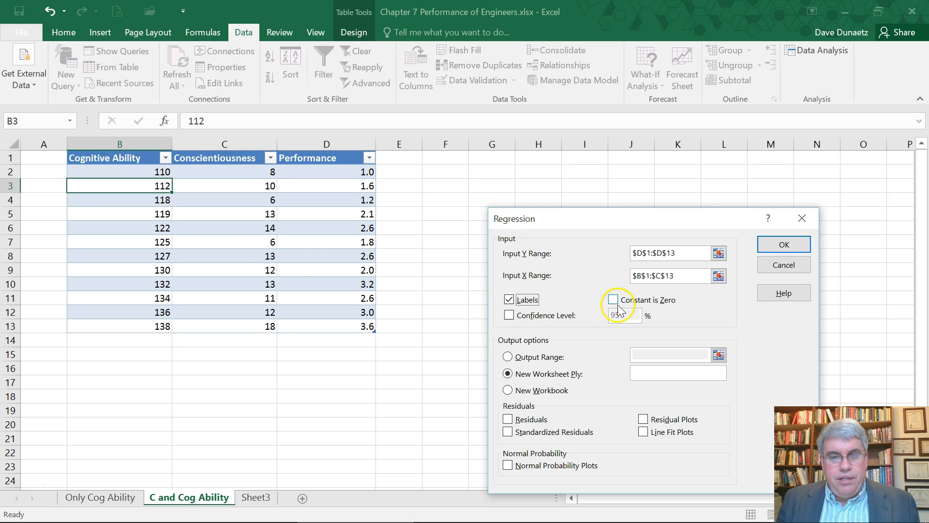
click(508, 373)
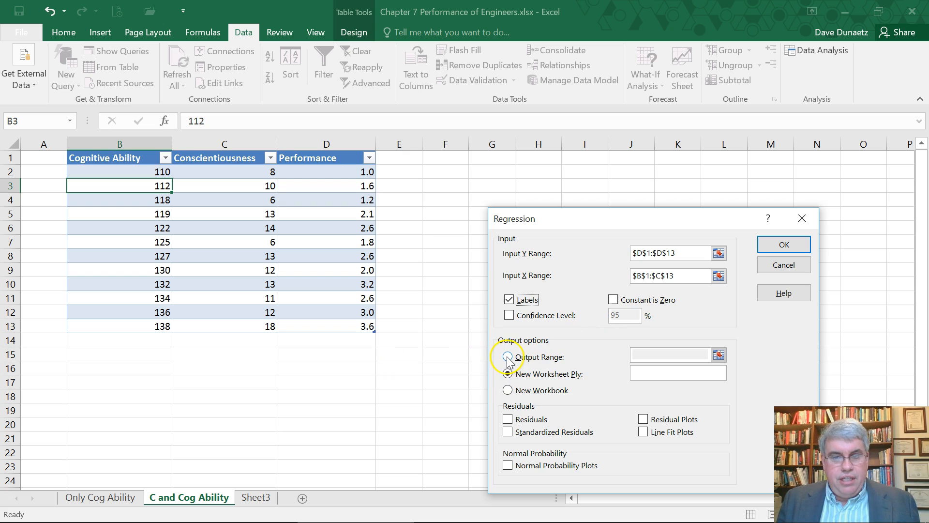
click(508, 356)
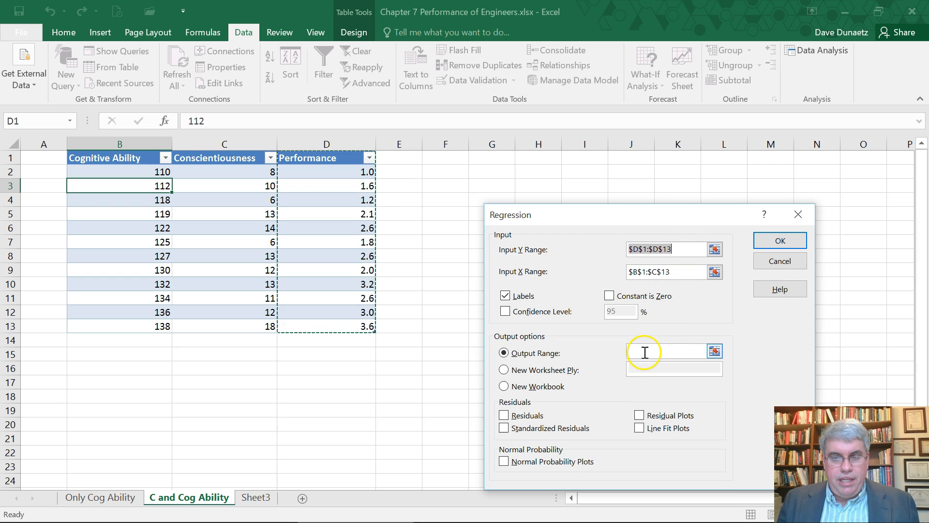
click(663, 352)
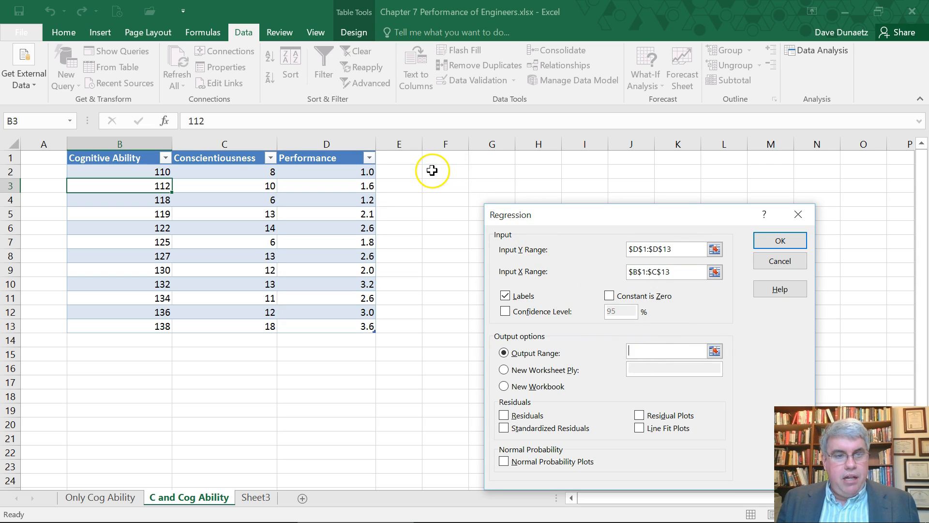
click(446, 172)
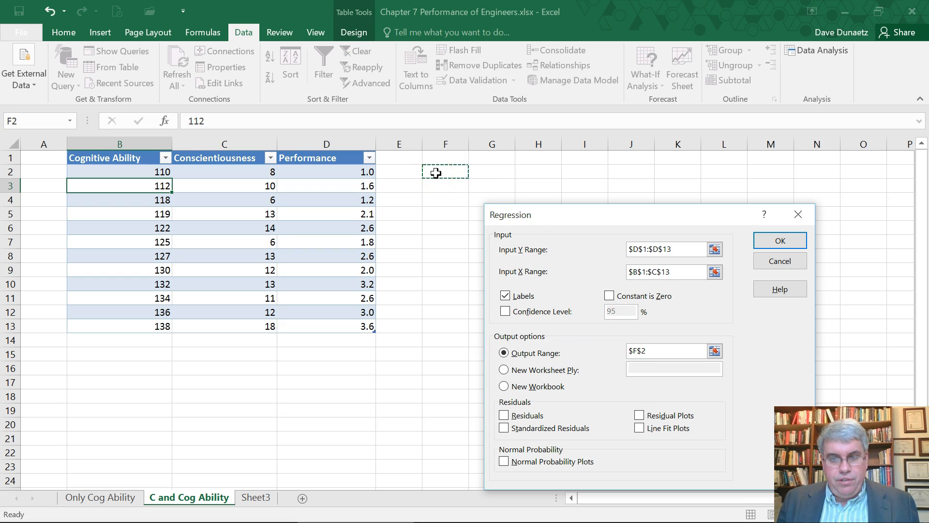
mouse_move(821, 329)
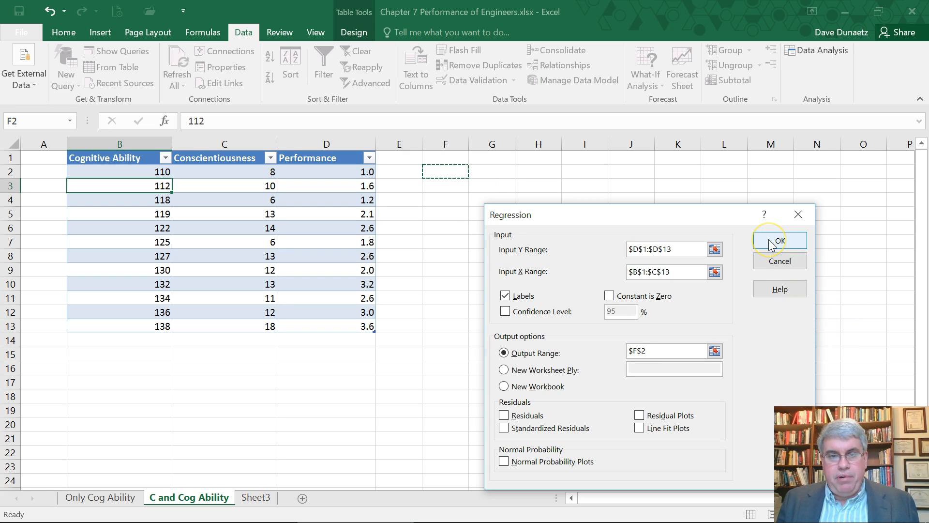
click(779, 241)
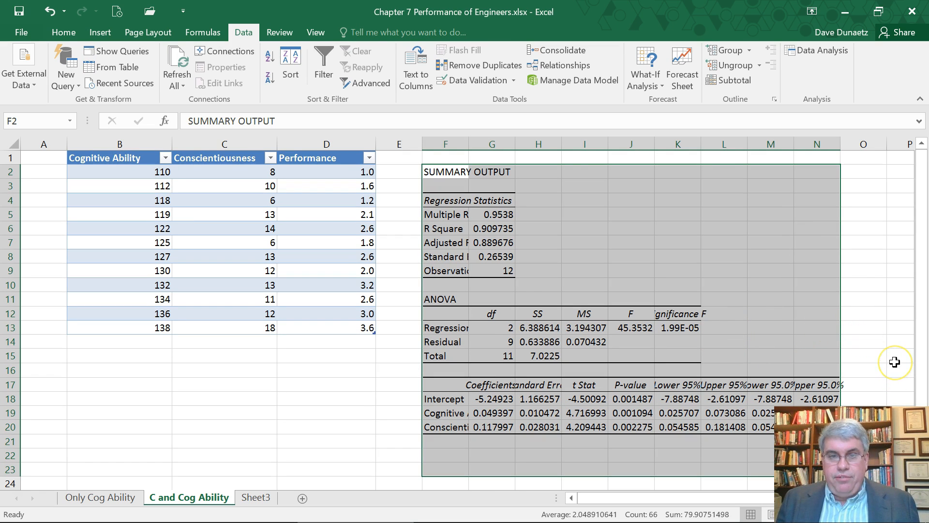
mouse_move(897, 350)
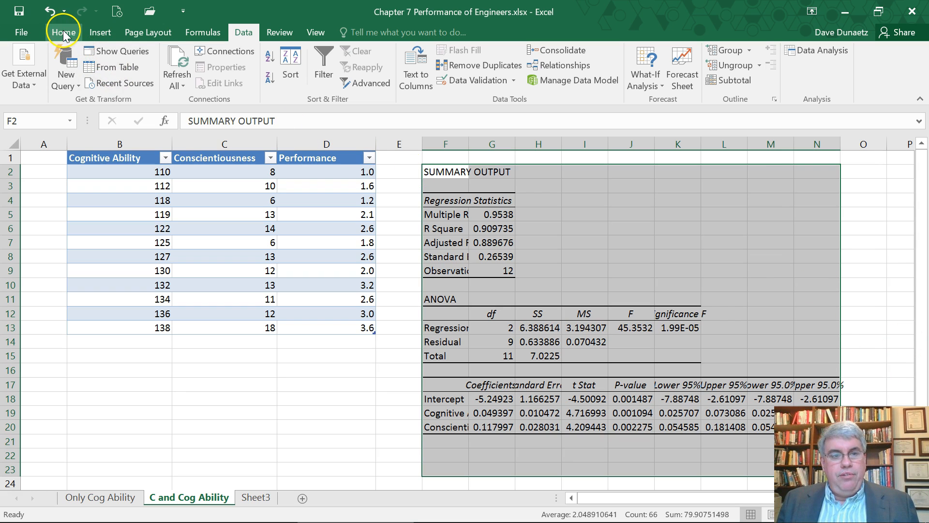
Apply the Number format with two decimals to the regression output.
click(63, 32)
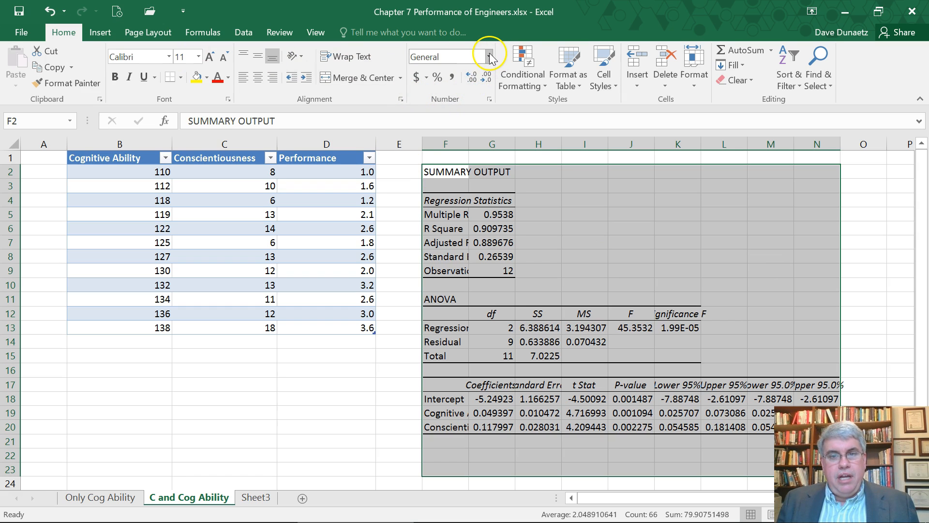
click(484, 57)
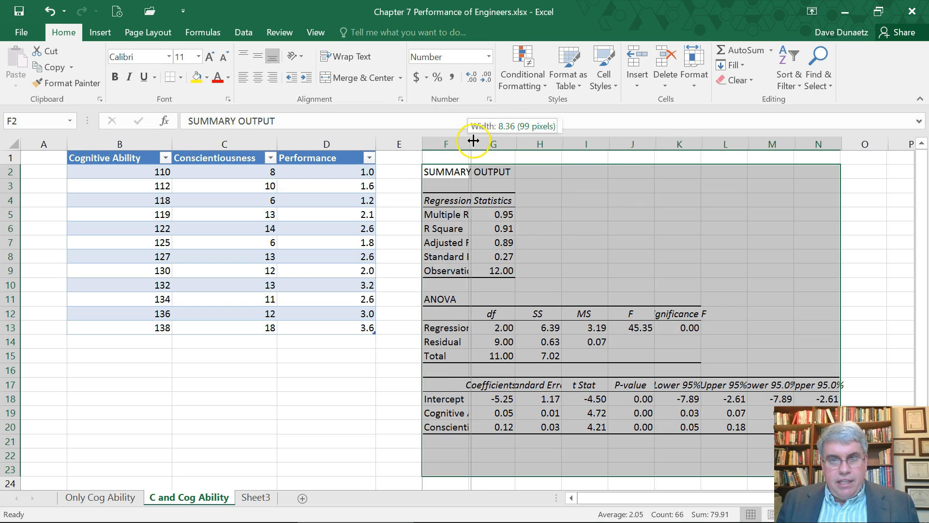
Widen output columns F and G so labels like Adjusted R Square show fully.
drag(472, 143, 507, 143)
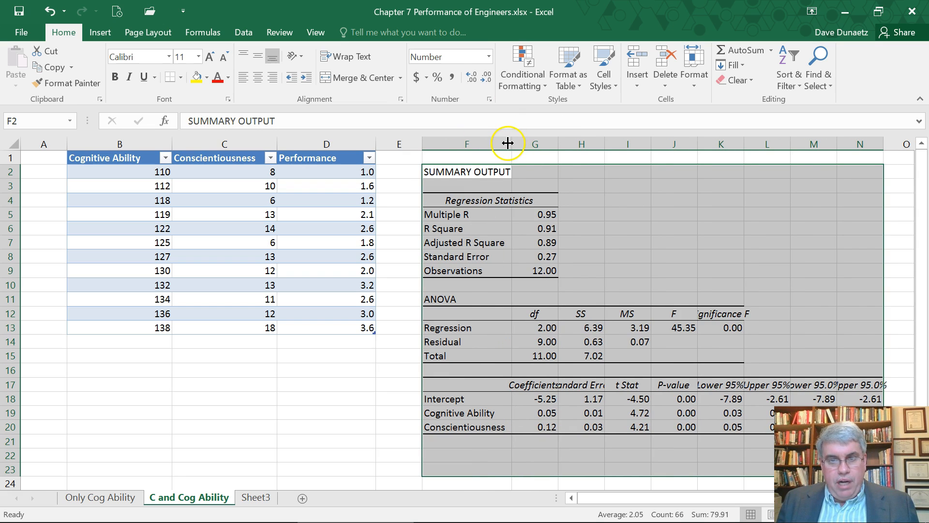
mouse_move(551, 178)
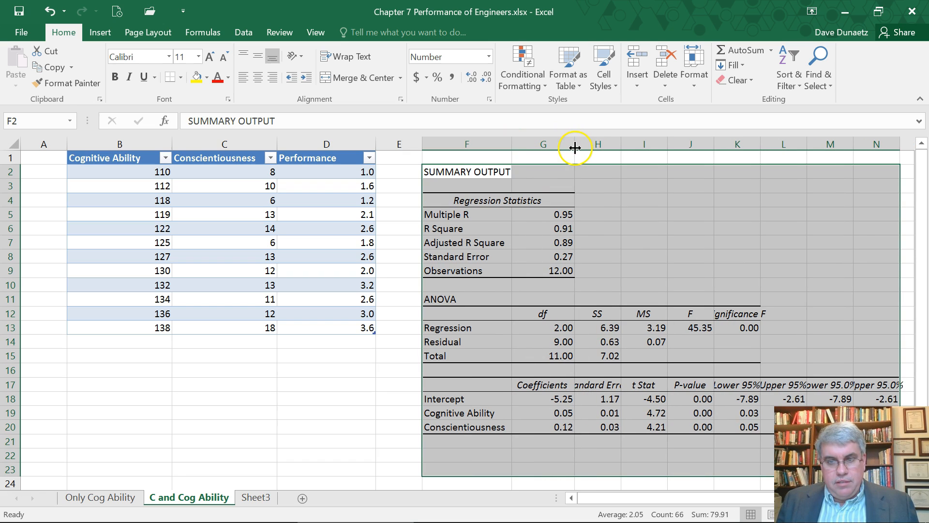
drag(573, 147, 649, 146)
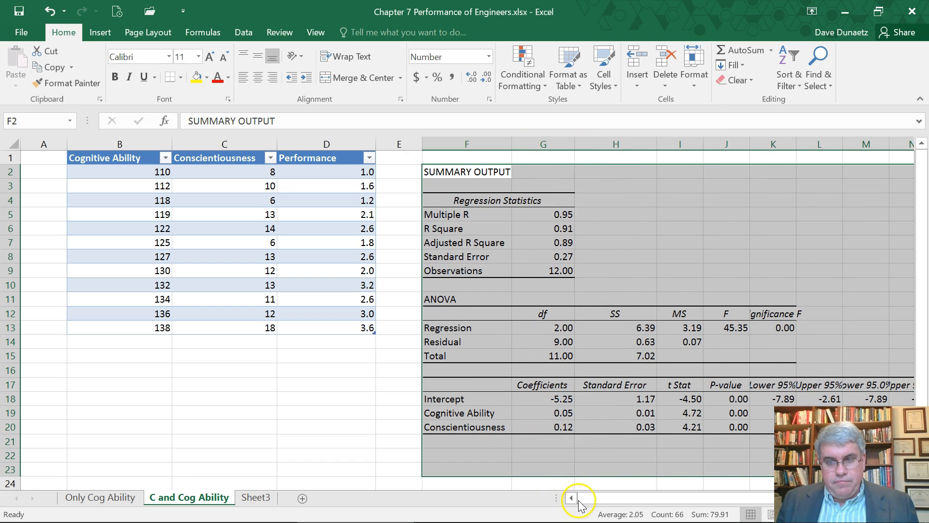
click(578, 497)
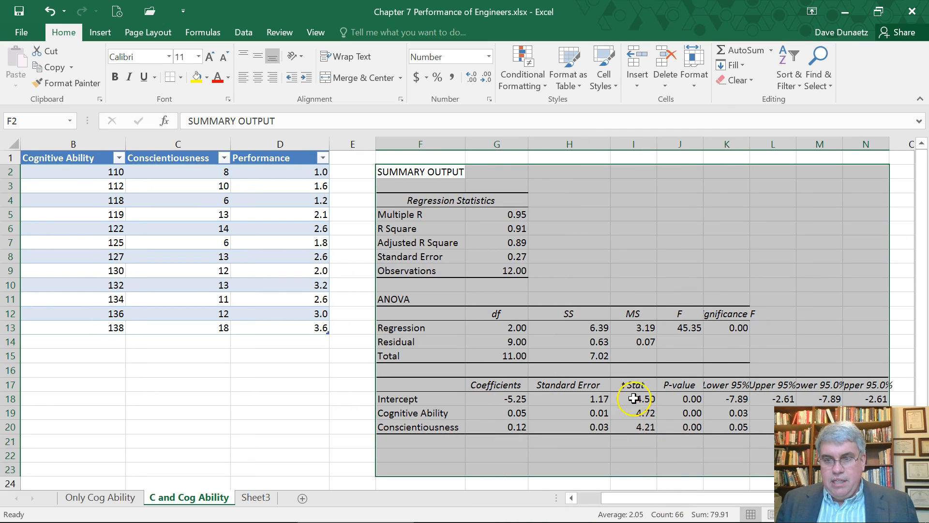
mouse_move(760, 309)
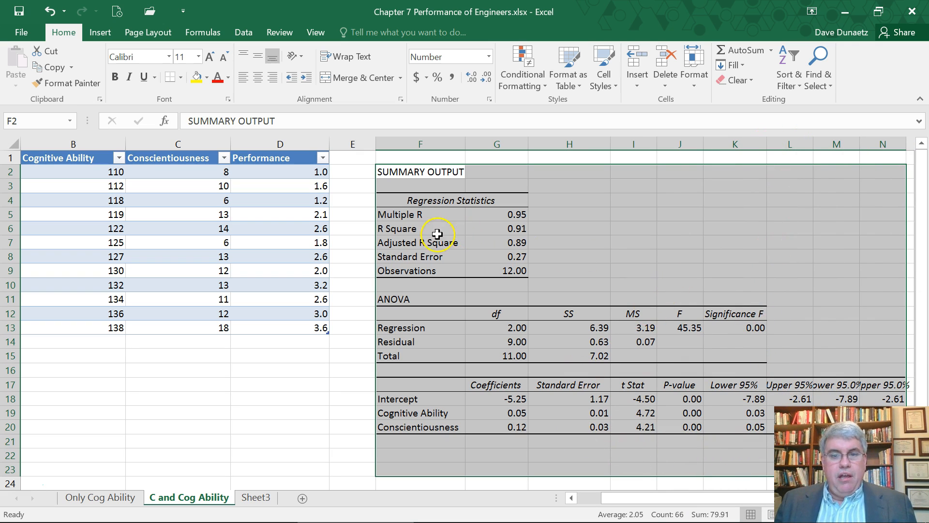
Fill the R Square label and its 0.91 value (F6:G6) with yellow.
click(420, 228)
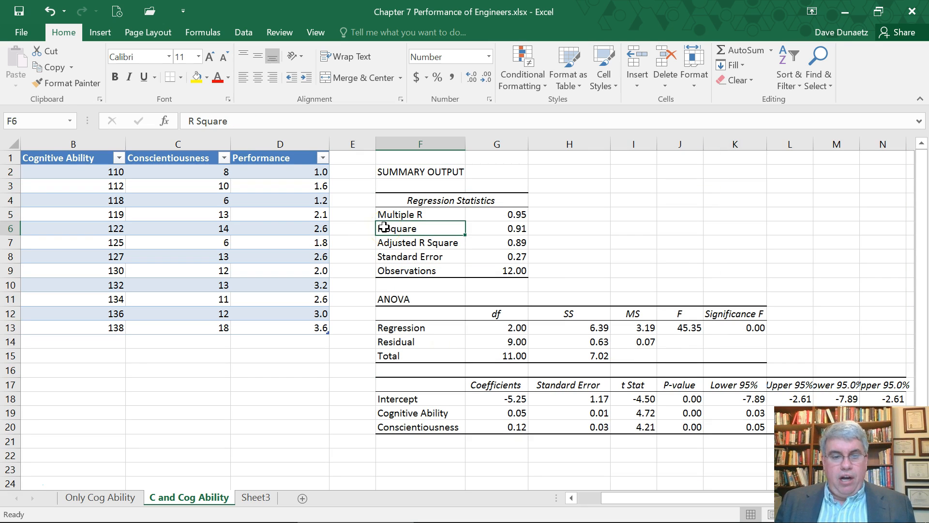
click(497, 228)
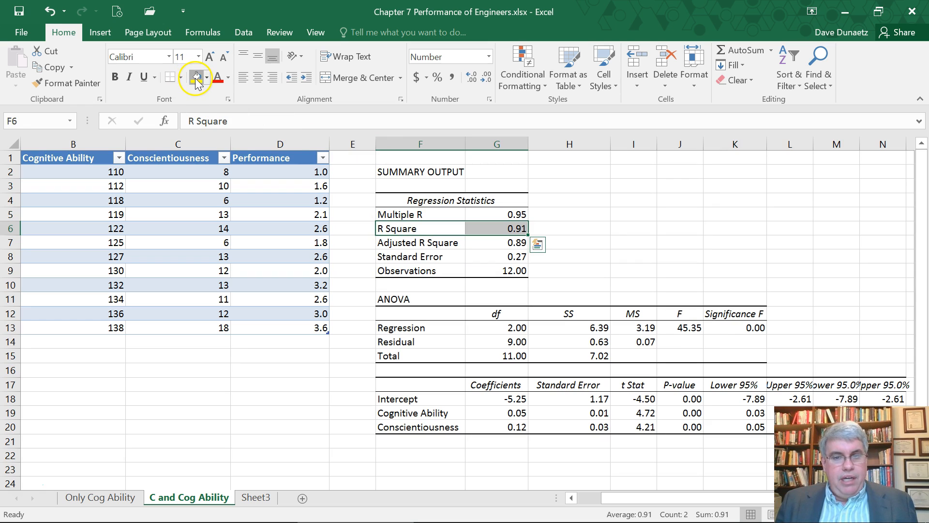
click(196, 78)
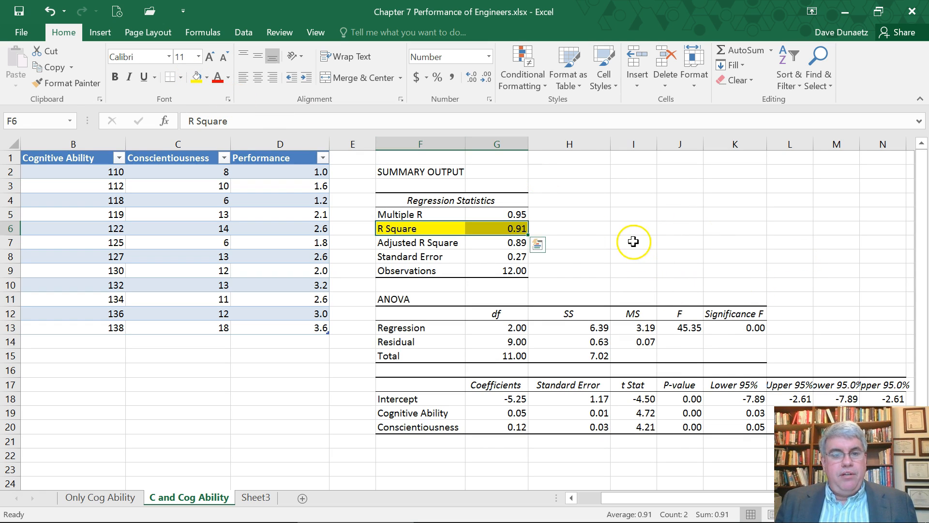
mouse_move(285, 172)
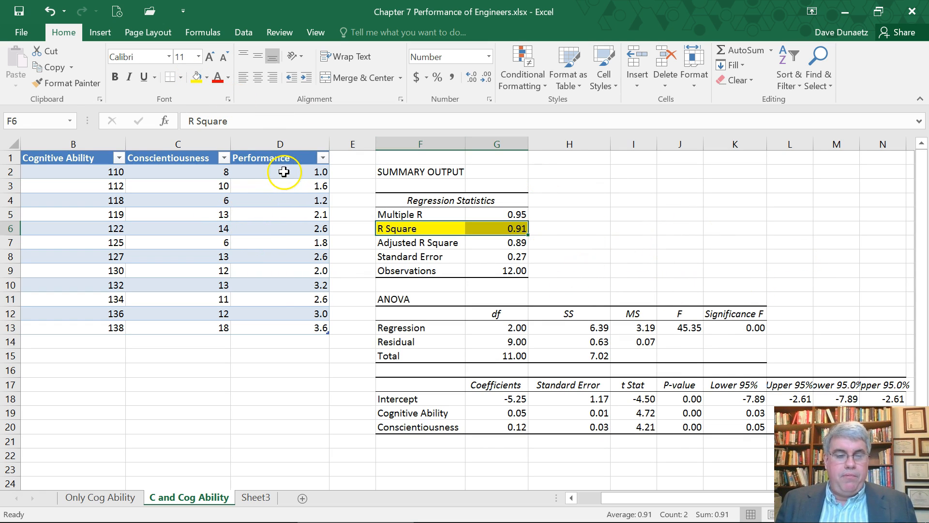
mouse_move(98, 322)
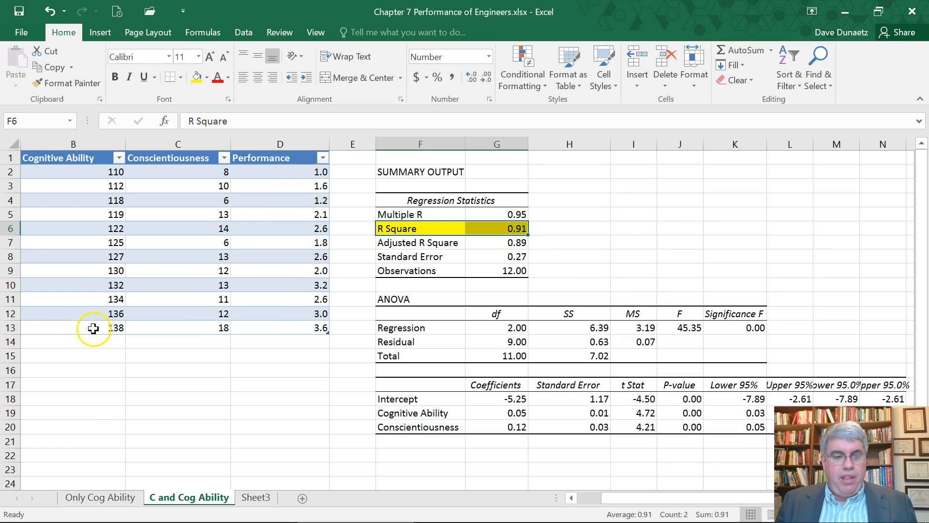
mouse_move(61, 172)
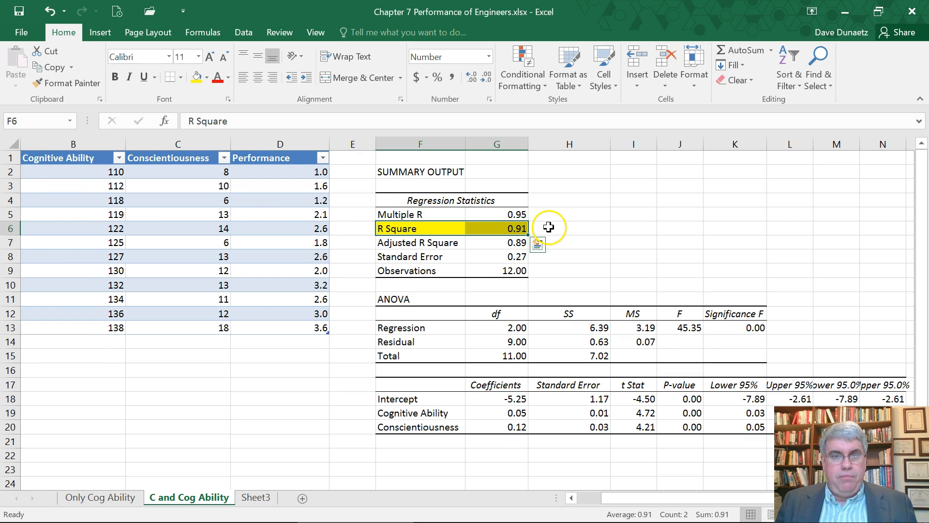
mouse_move(549, 232)
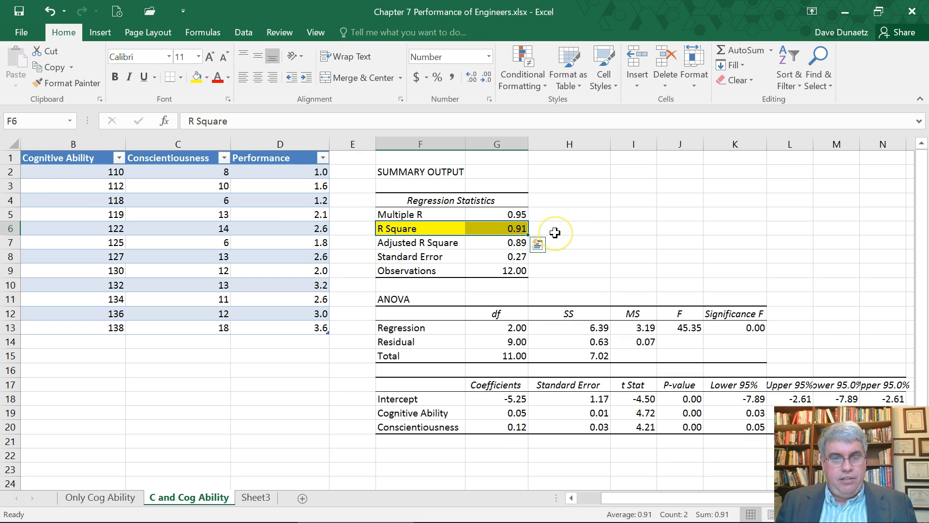
mouse_move(622, 306)
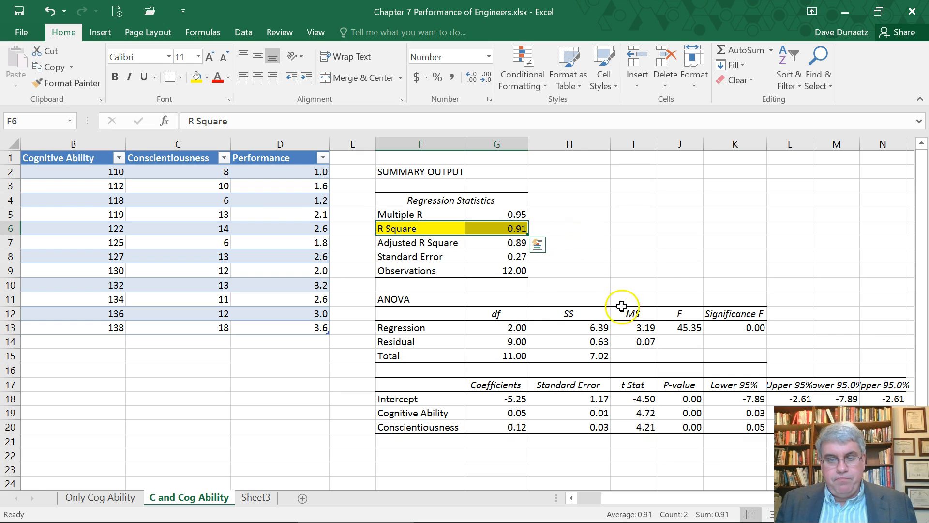
mouse_move(403, 404)
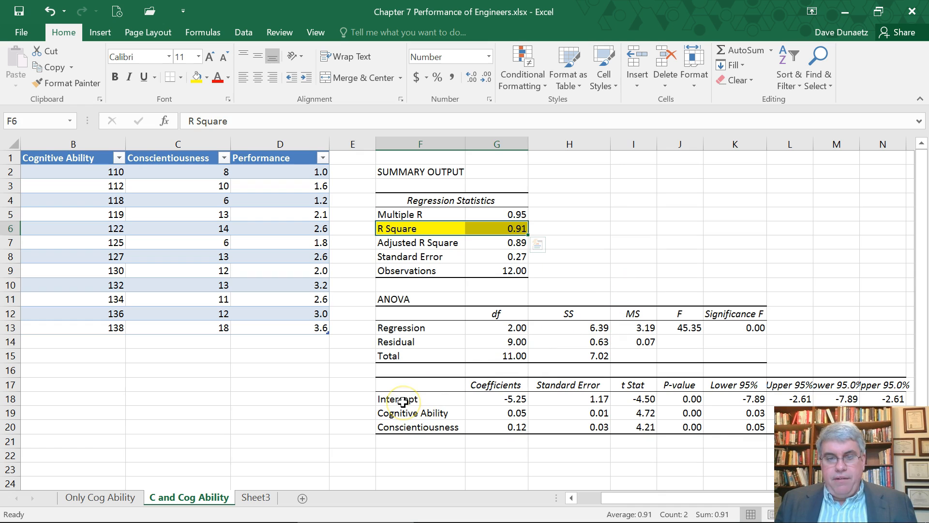
Highlight the Intercept -5.25, Cognitive Ability 0.05 and Conscientiousness 0.12 coefficients in yellow.
click(398, 398)
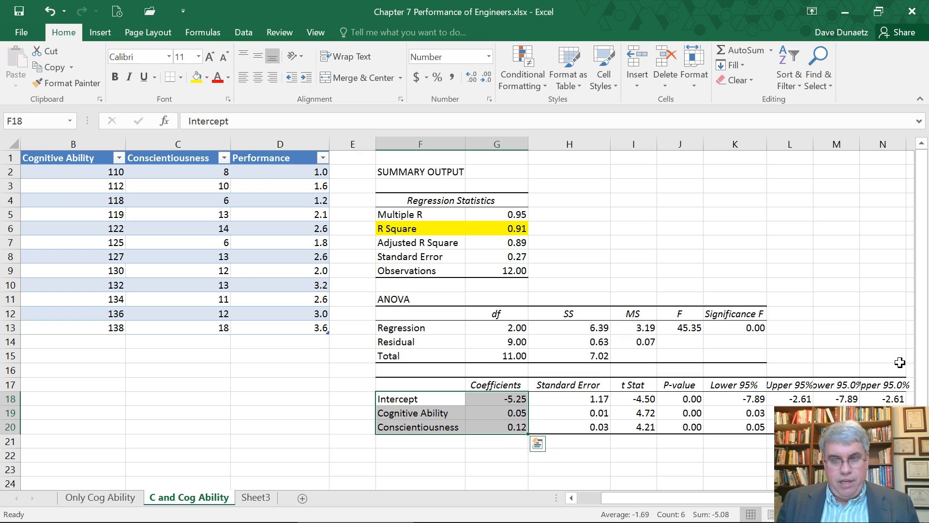
mouse_move(186, 80)
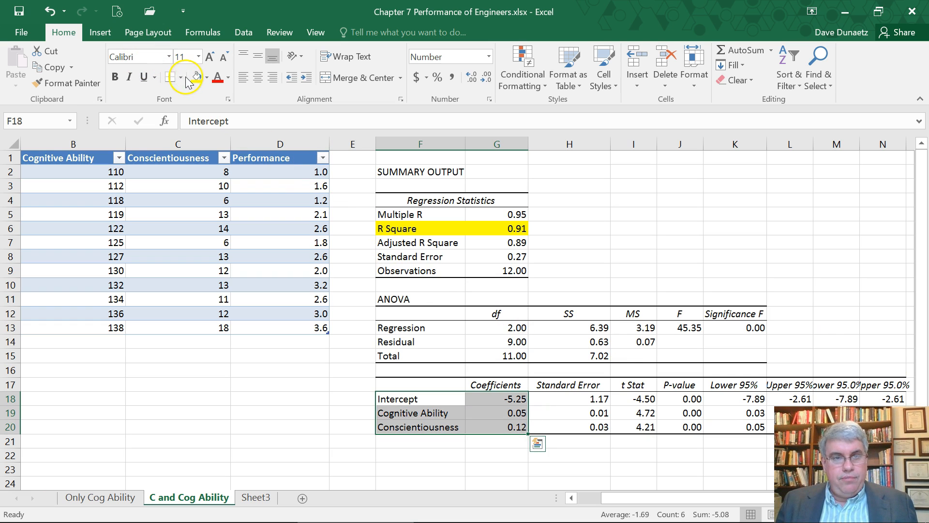
scroll(down, 3)
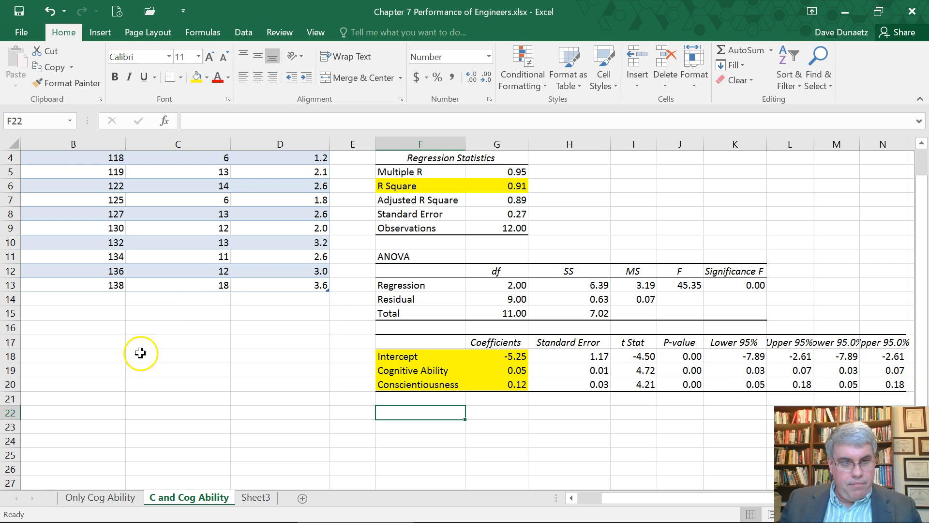
Enter 'y = performance' in C17 and 'x1 = Cognitive Ability' in C18.
click(177, 342)
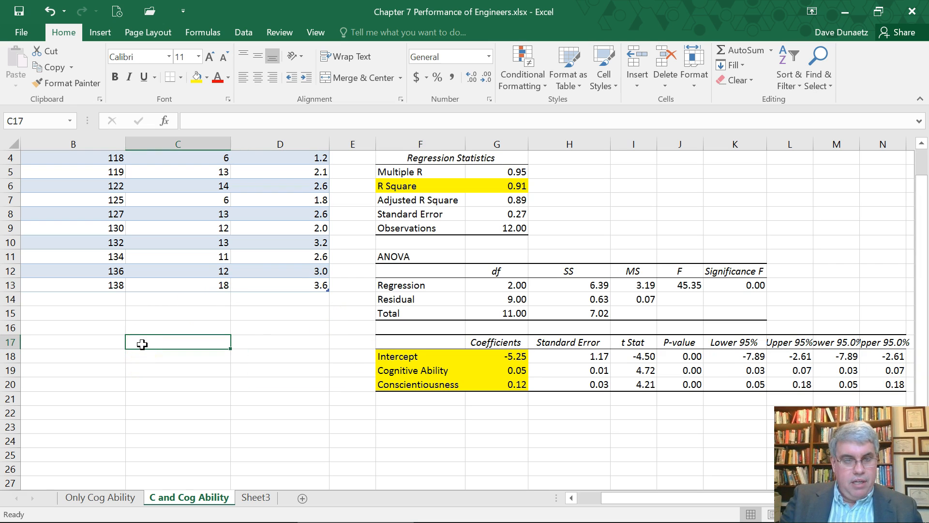
text(')
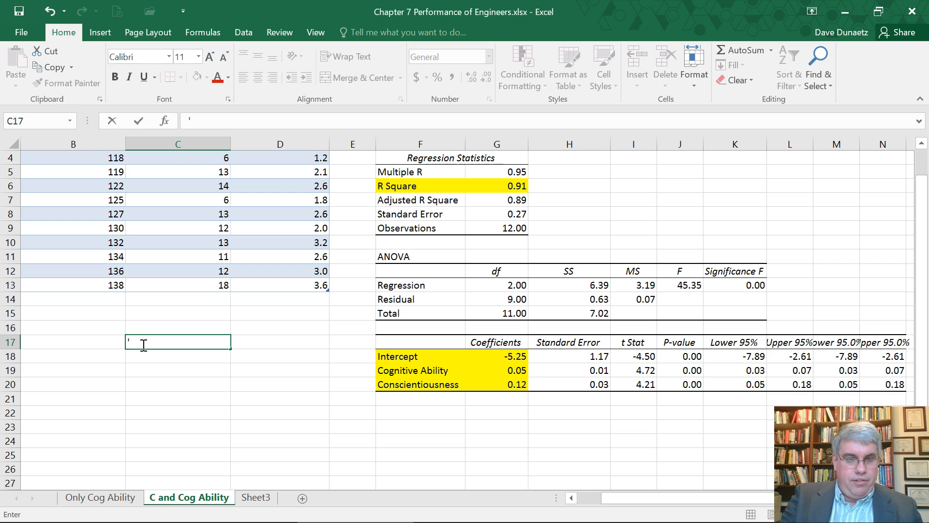
text(y)
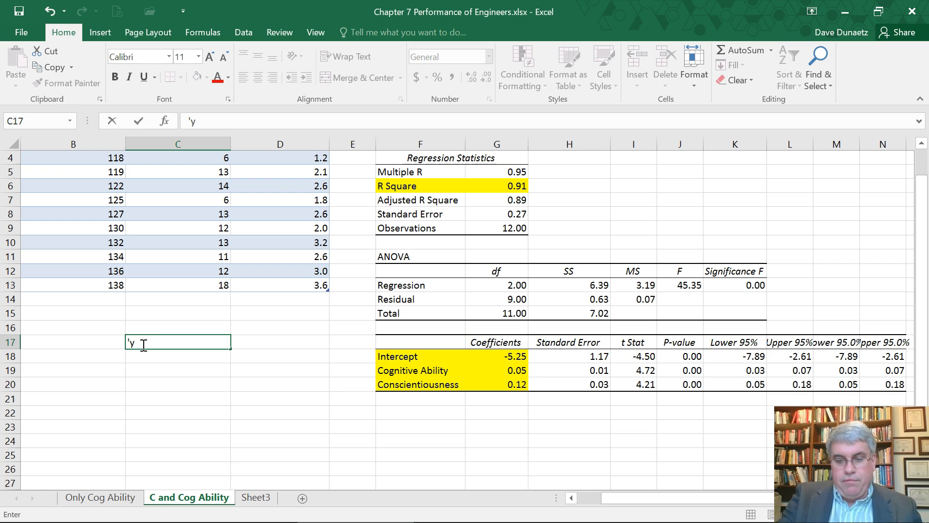
text(= performance)
click(178, 357)
text(')
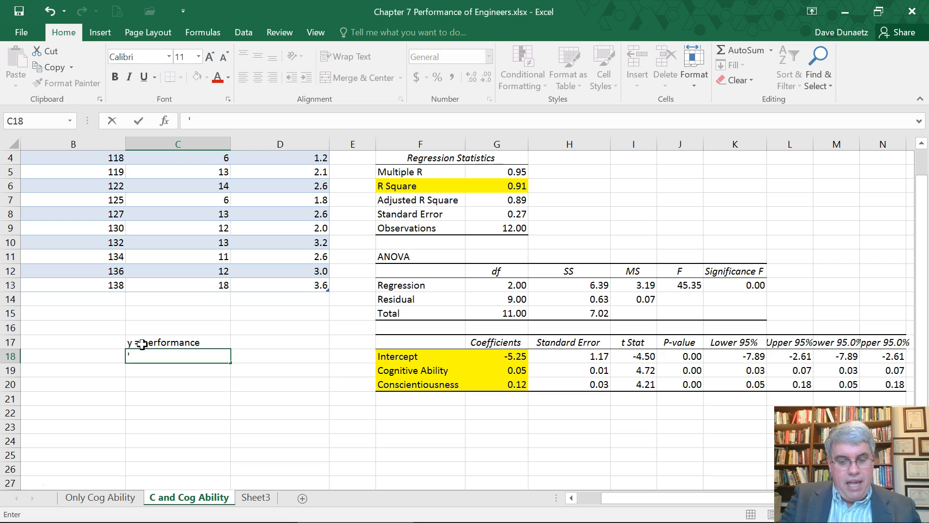
text(x1 =)
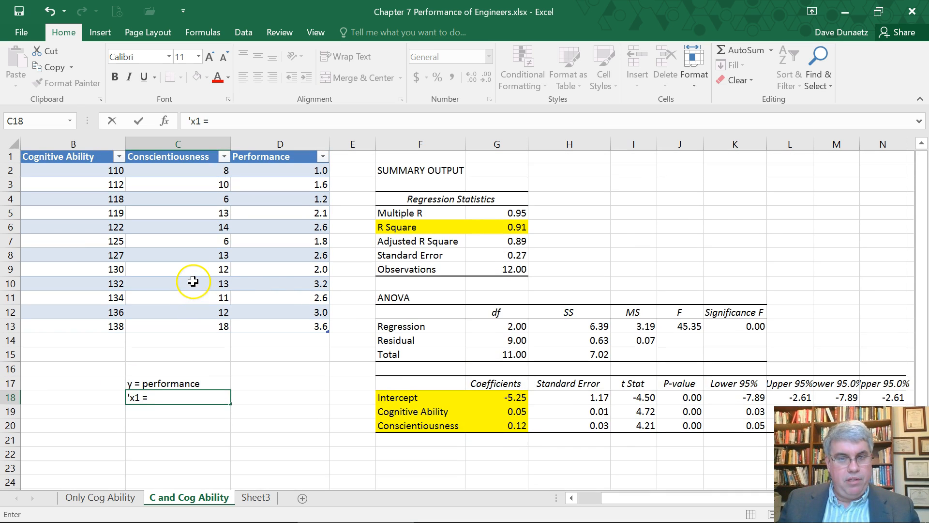
scroll(down, 3)
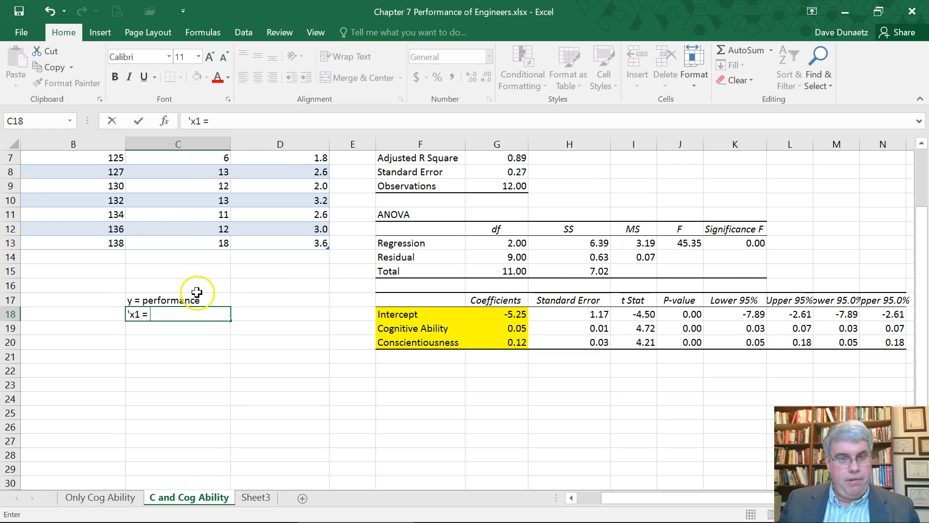
text(Cognitive Abi)
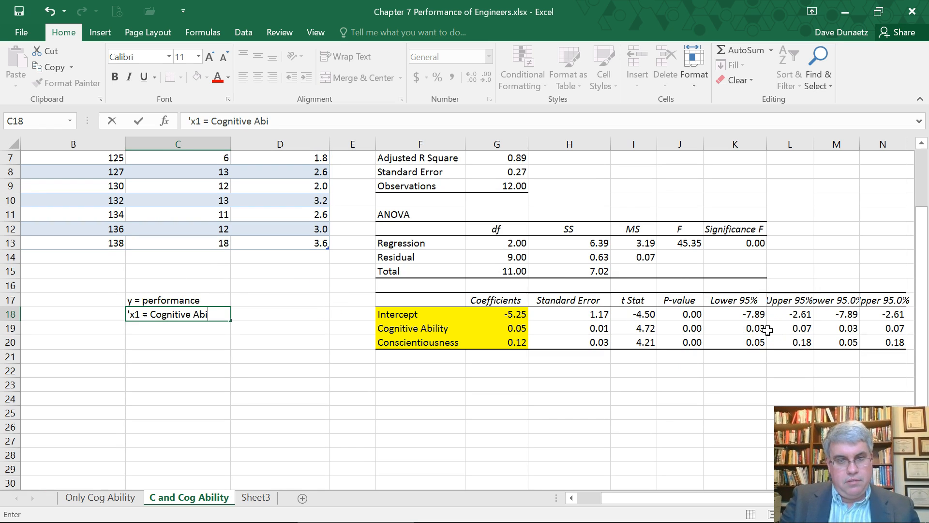
text(lity)
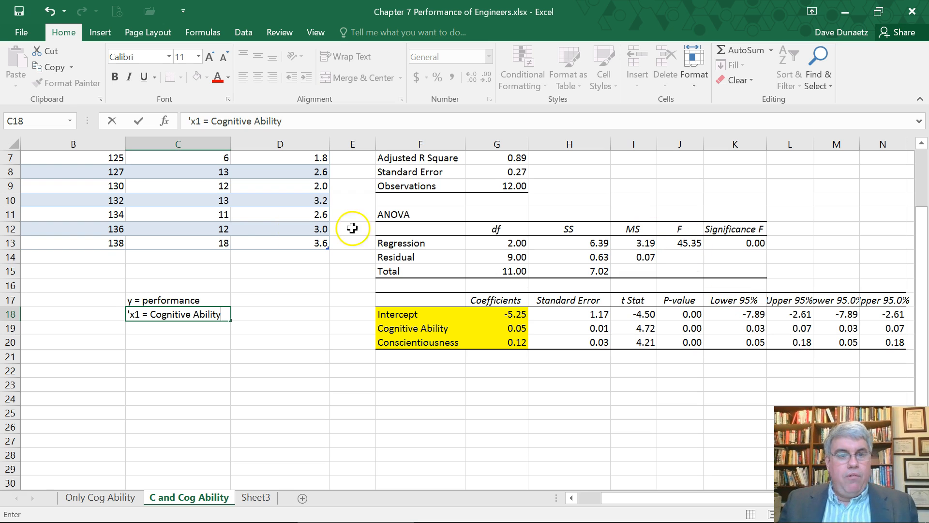
mouse_move(199, 121)
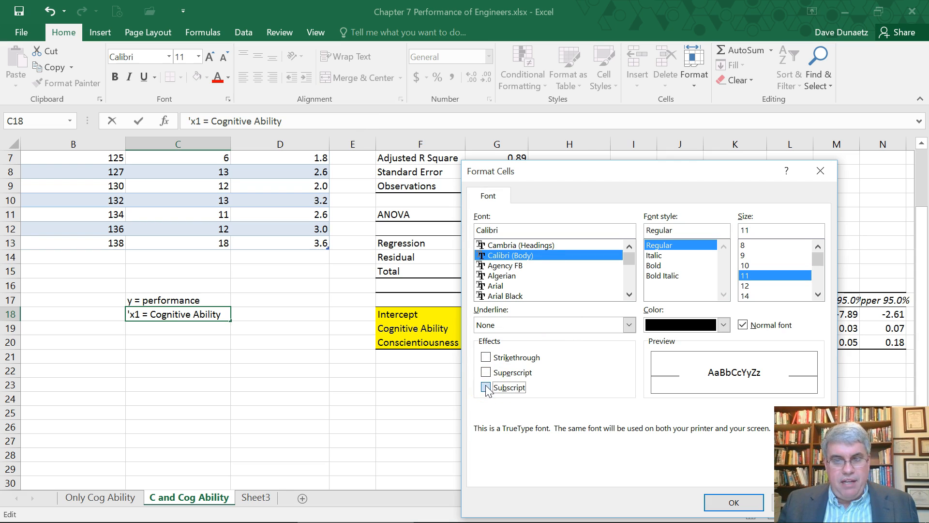
Format the 1 in 'x1 = Cognitive Ability' as a subscript.
click(486, 387)
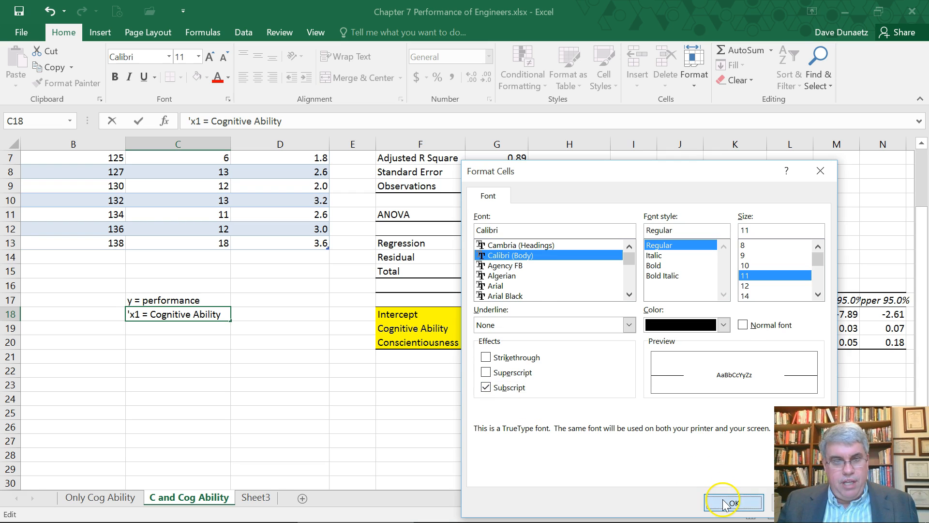
click(733, 502)
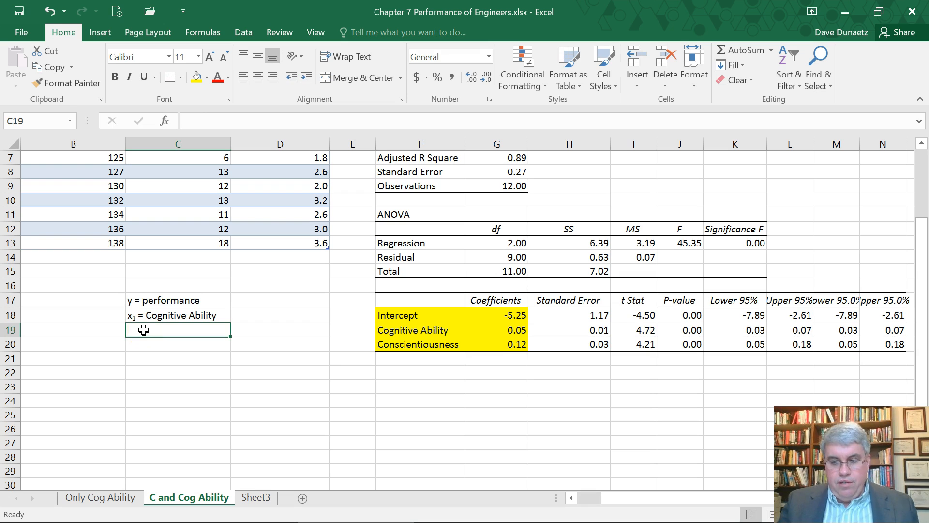
Enter 'x2 = Conscientiousness' in C19 as the third legend line.
text('x)
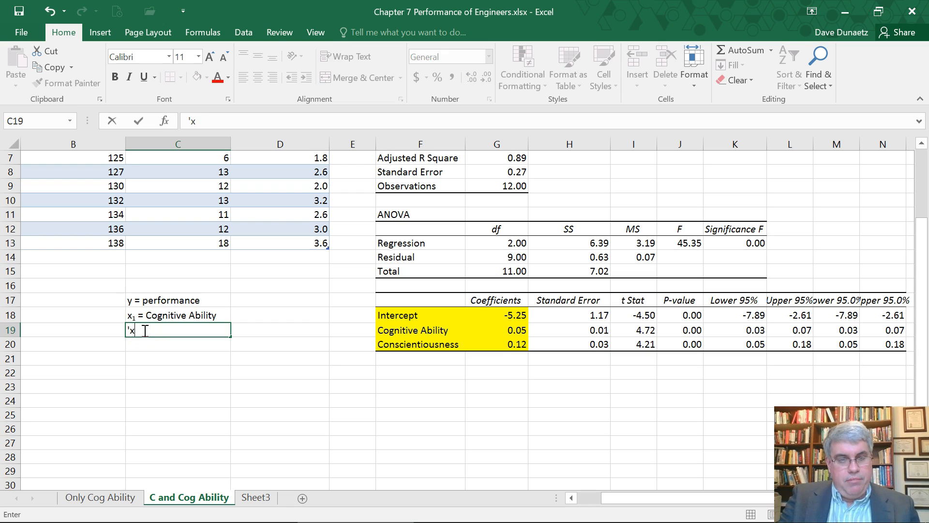
text(2 =)
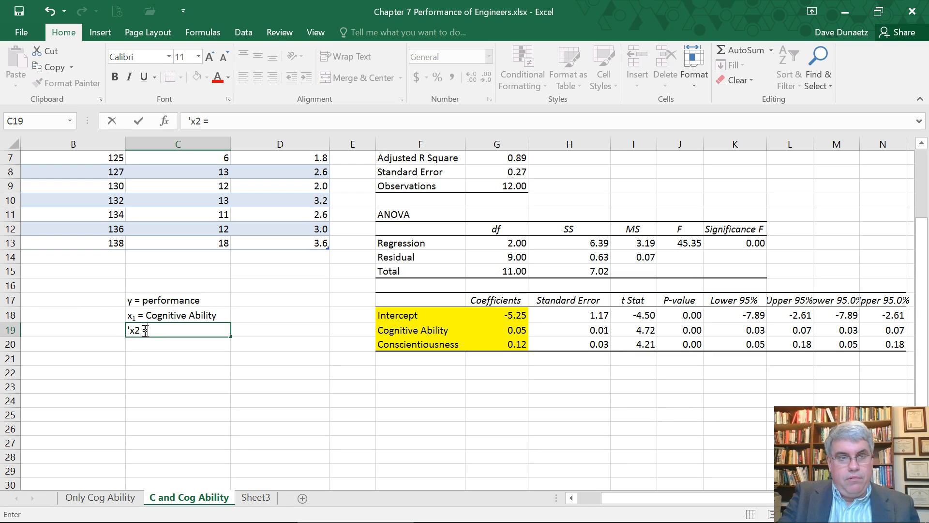
text(C)
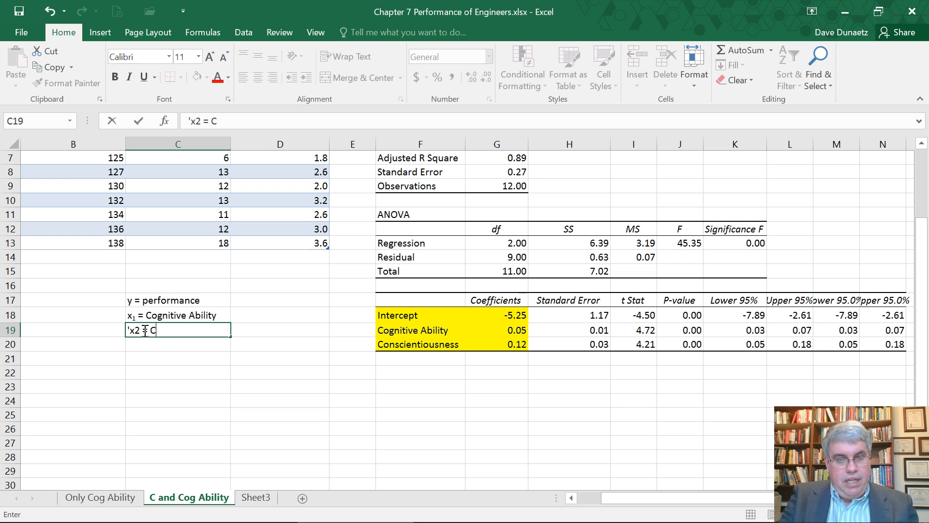
text(onscie)
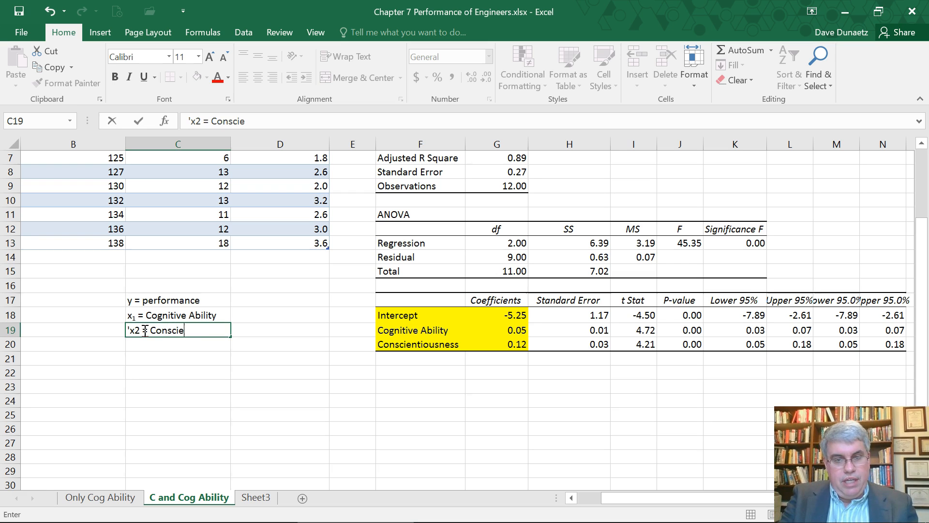
text(tiousness)
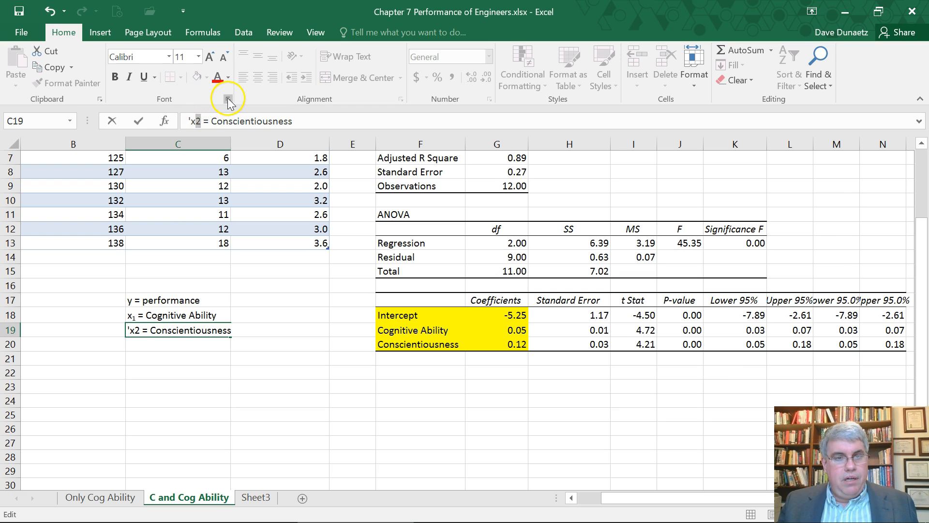
Format the 2 in x2 as a subscript through the Font dialog.
click(227, 98)
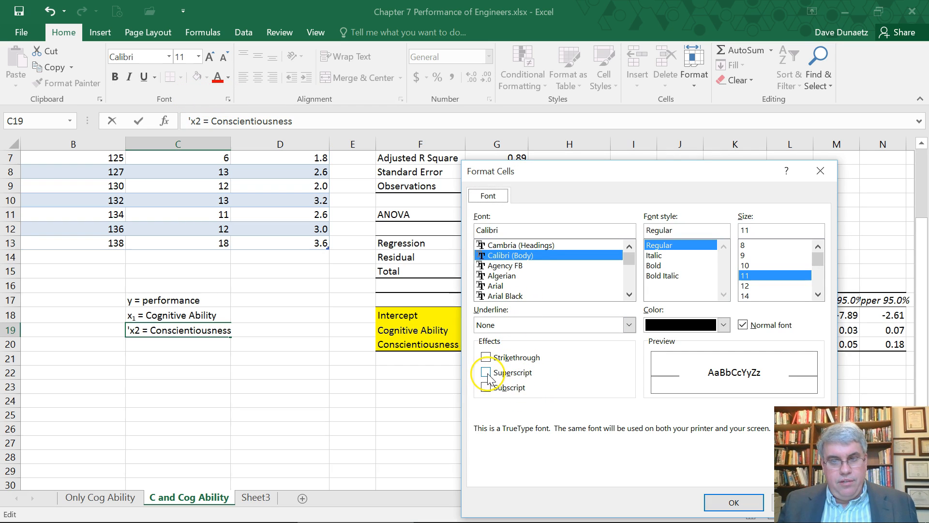
click(485, 388)
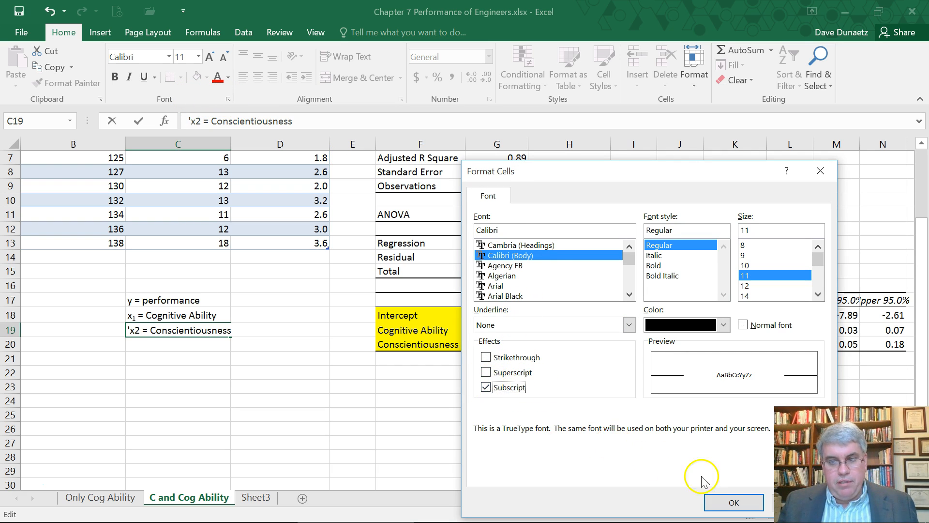
click(734, 502)
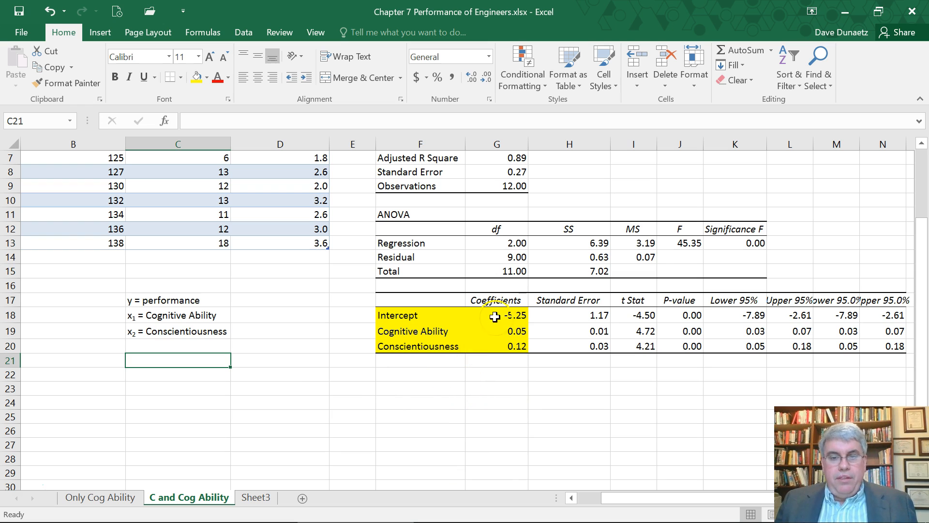
mouse_move(436, 376)
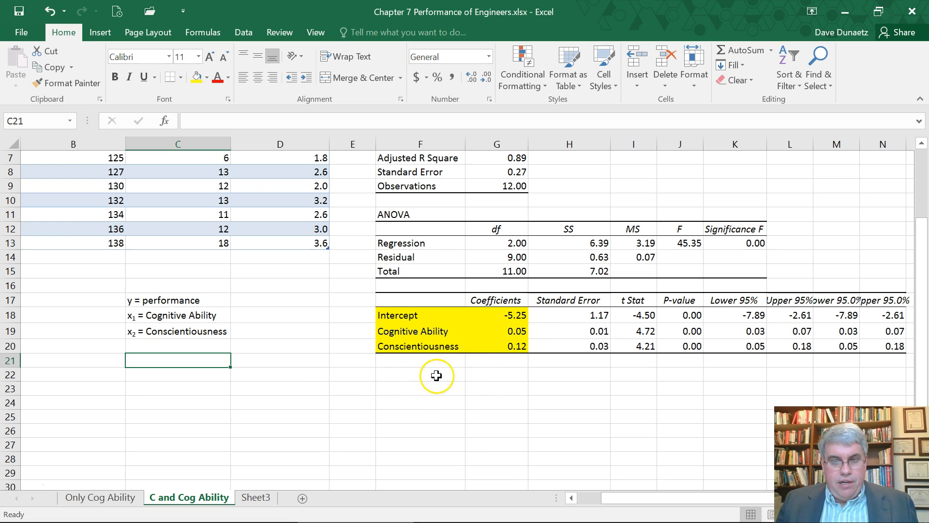
Type the regression equation 'y = .05x1 + .12x2 -52' into cell F22.
click(352, 373)
text(')
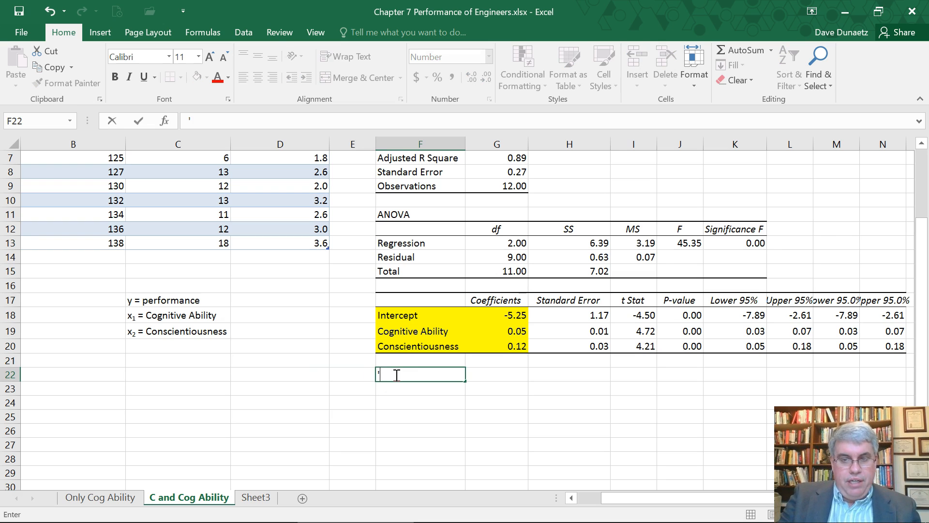
text(y)
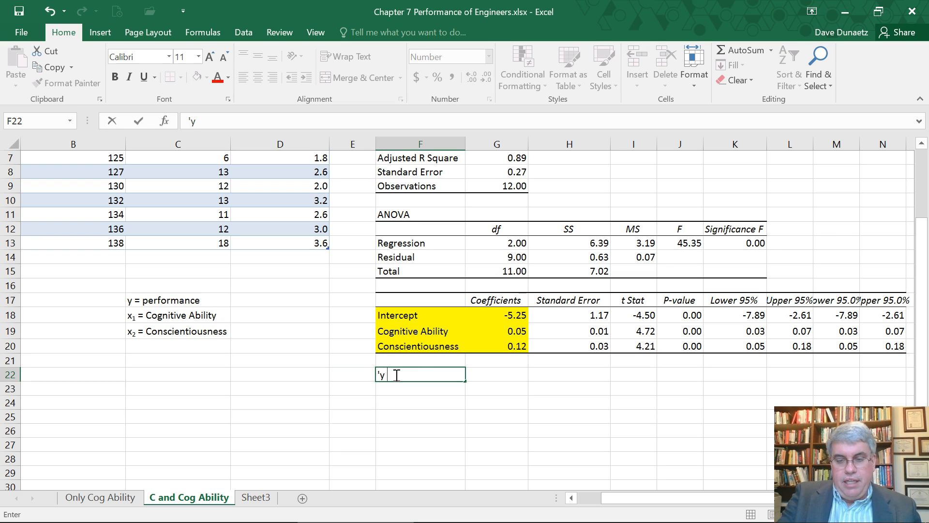
text(=)
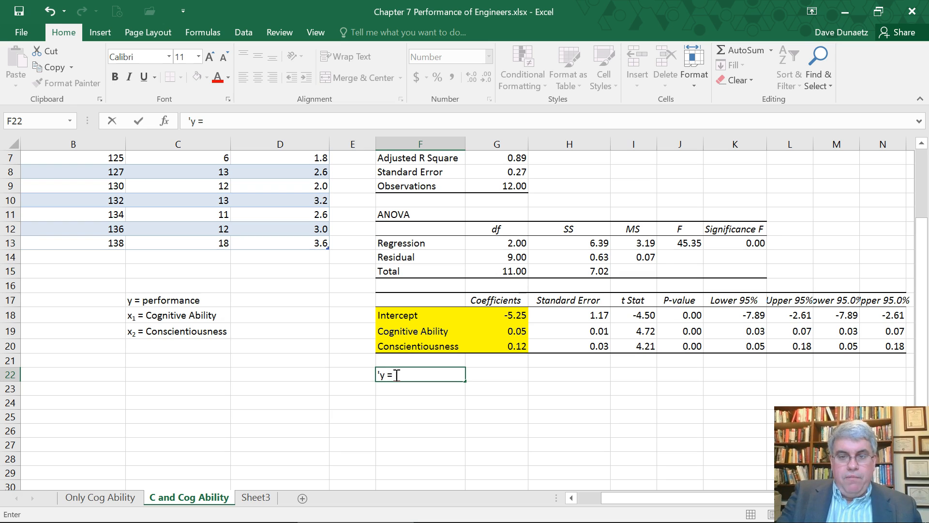
text(.)
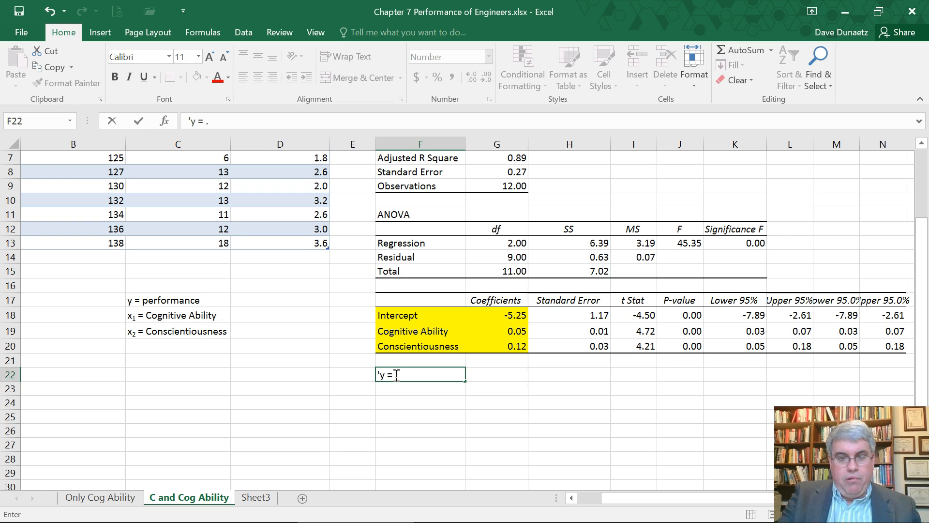
text(.05)
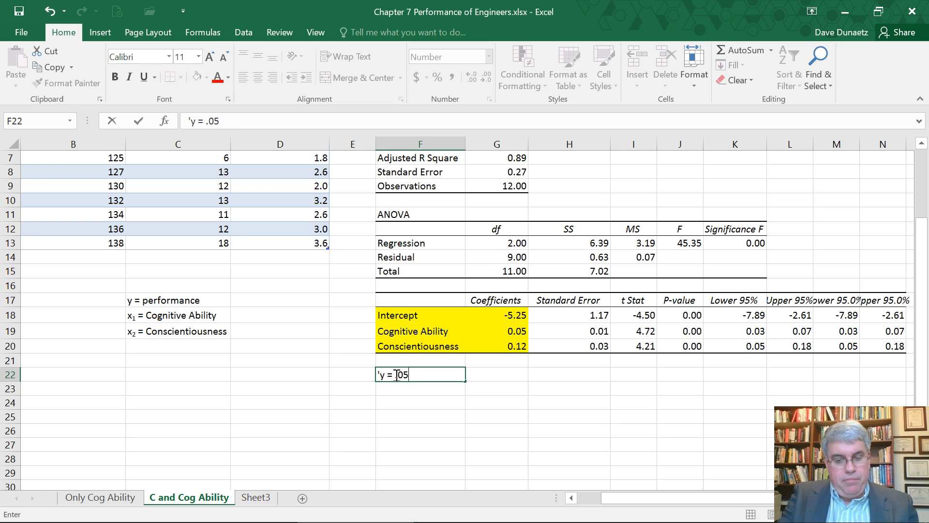
text(x1)
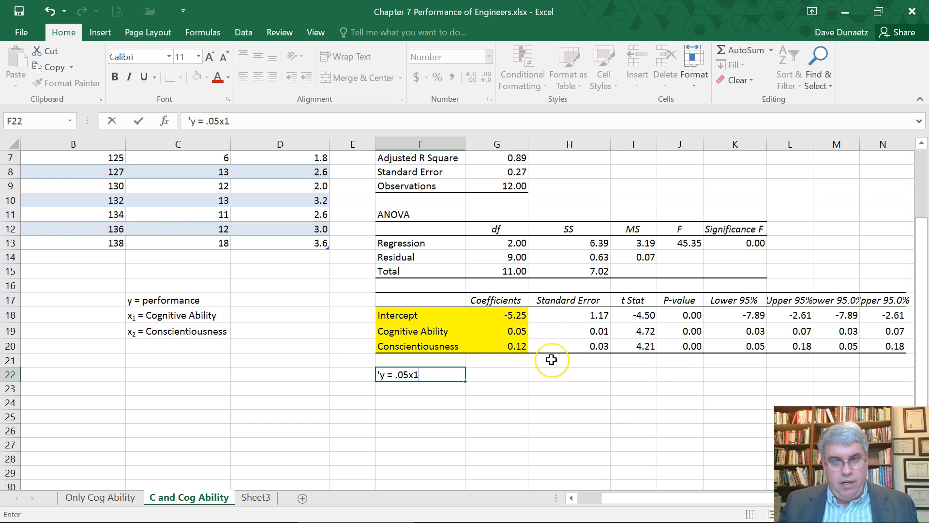
text(+)
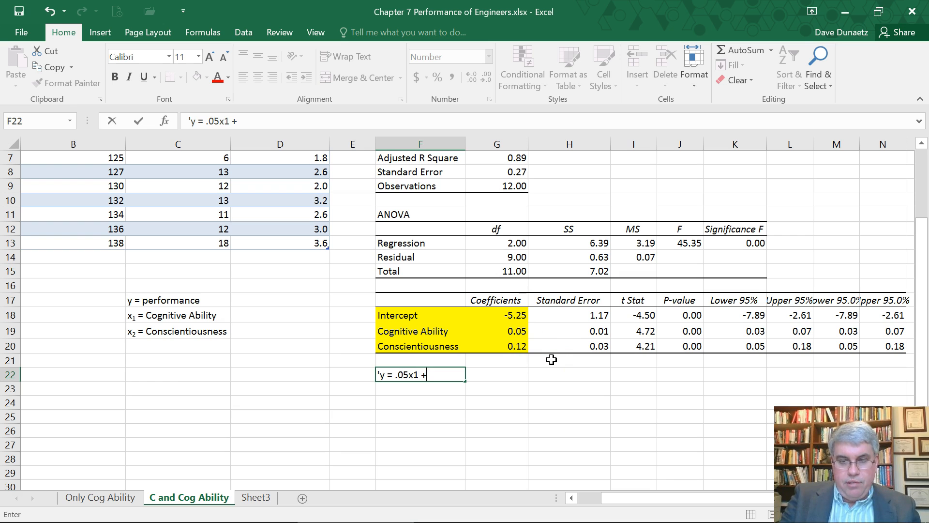
text(.12)
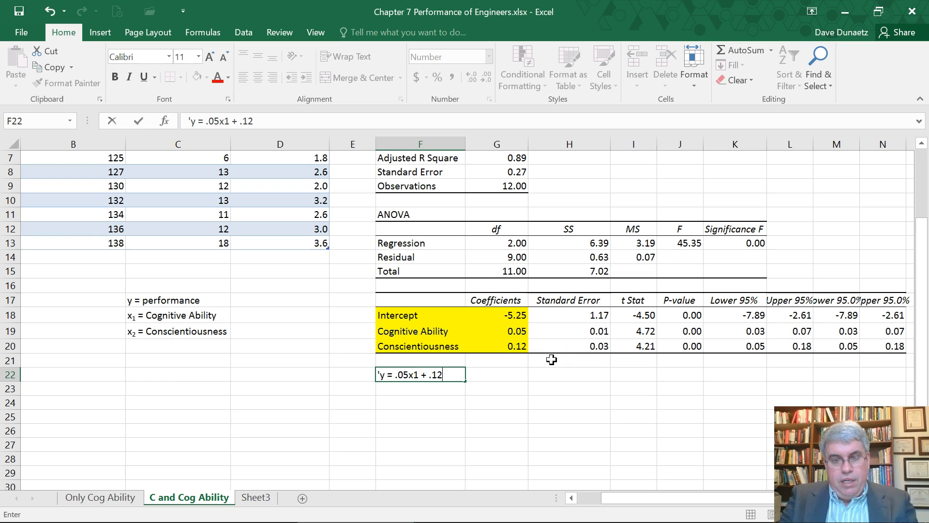
text(x2)
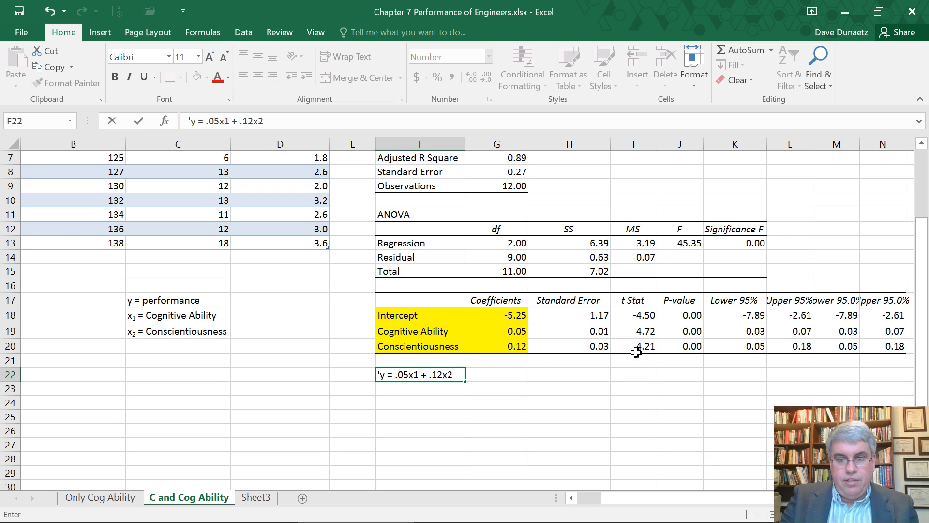
text(-)
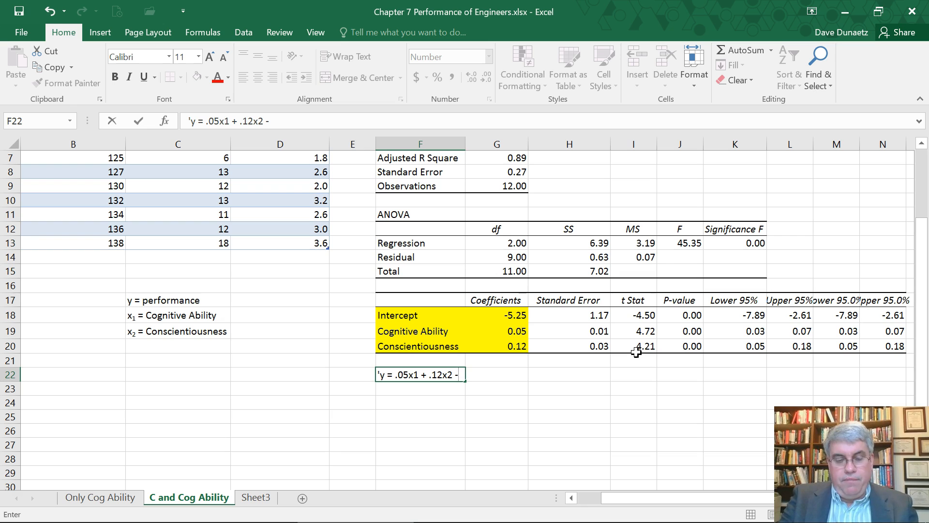
text(5)
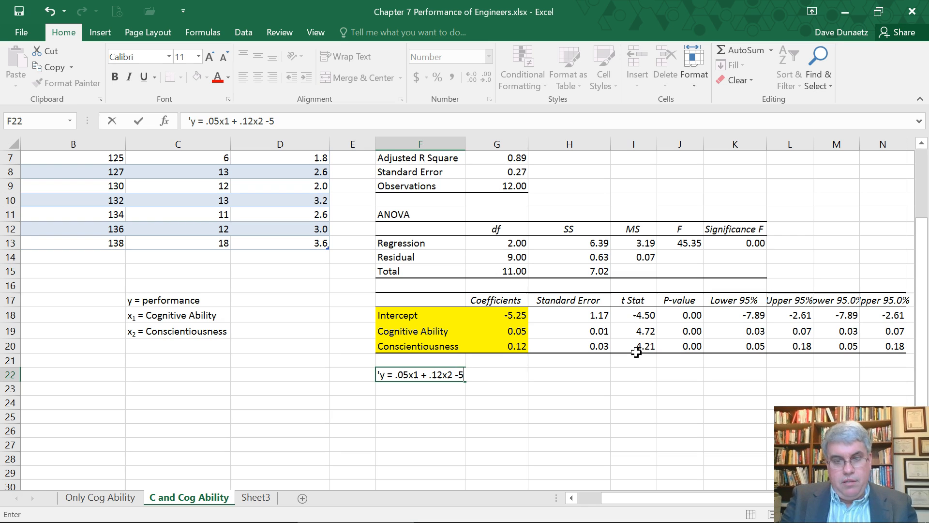
text(25)
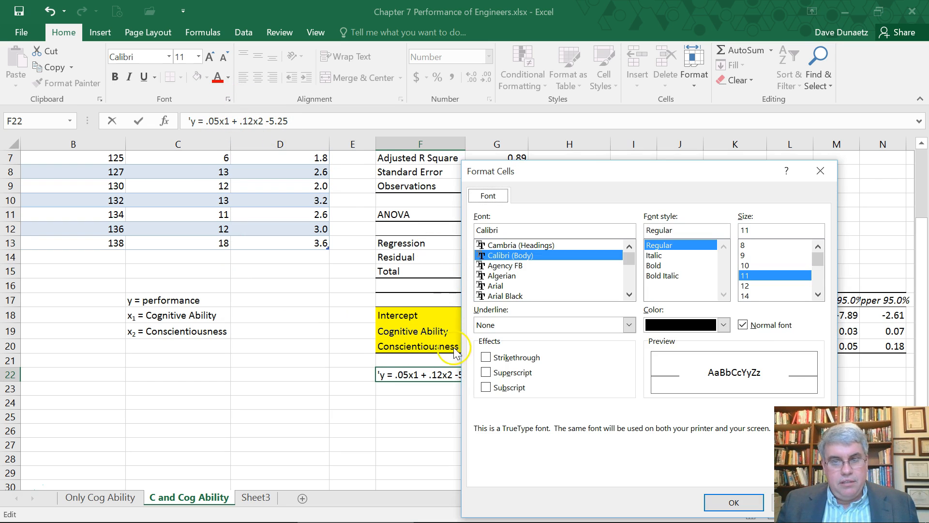
Format the 1 in x1 and the 2 in x2 as subscripts.
click(485, 387)
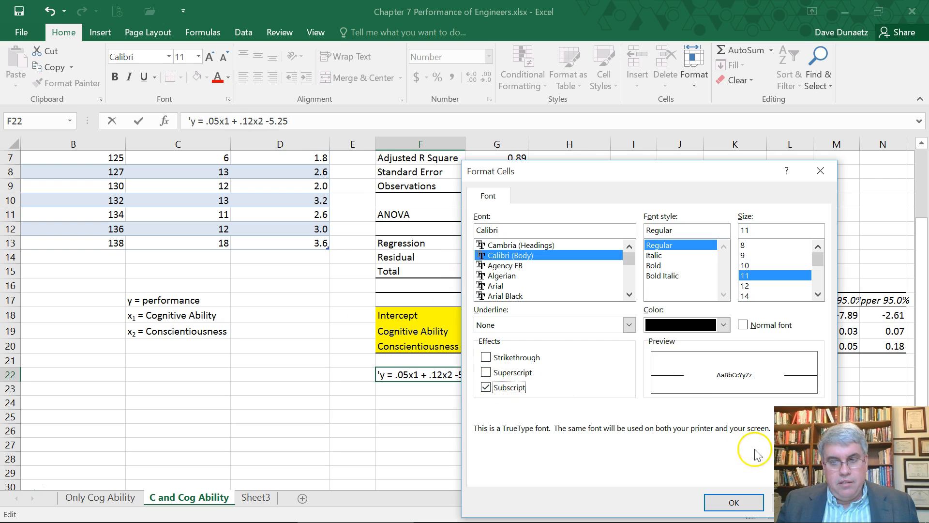
click(734, 502)
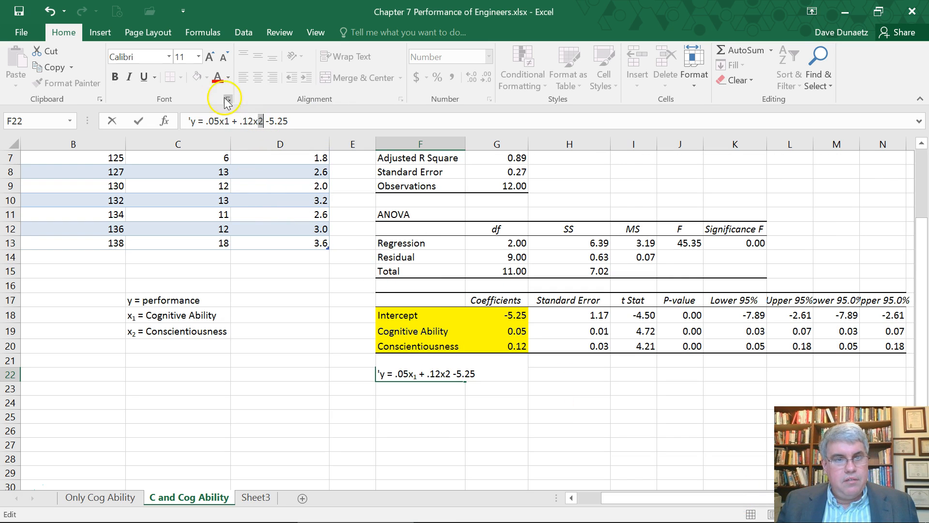
mouse_move(253, 69)
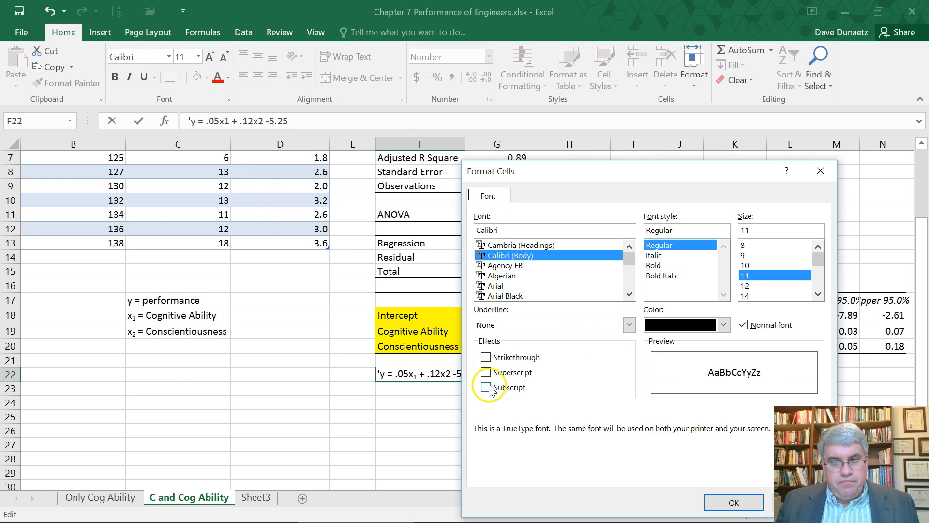
click(733, 502)
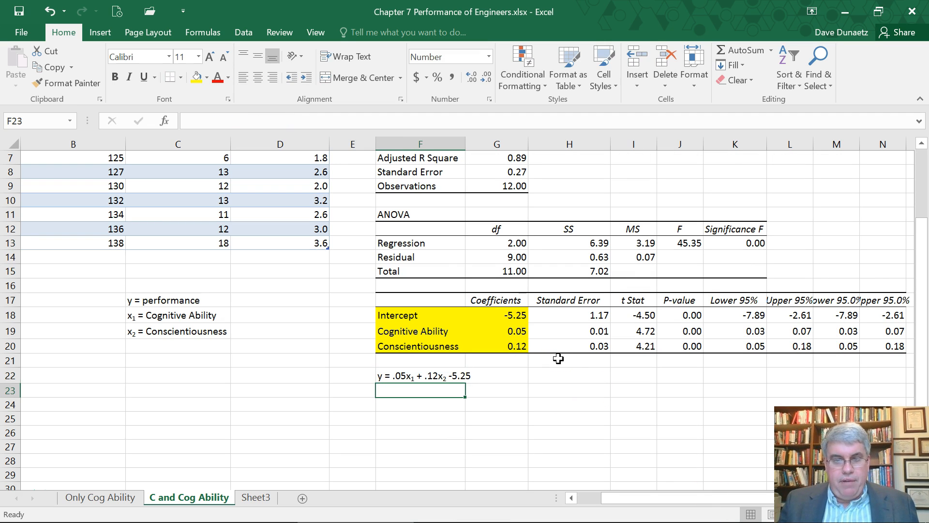
mouse_move(404, 428)
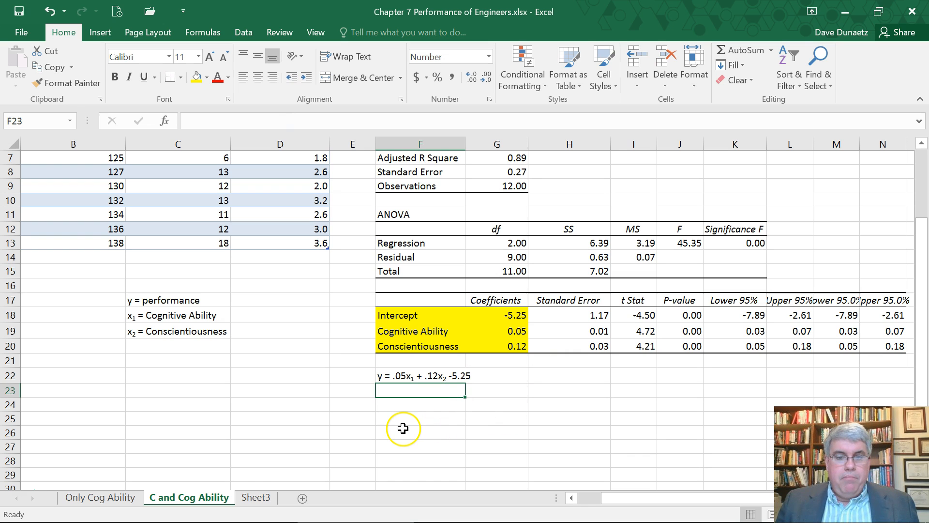
mouse_move(228, 184)
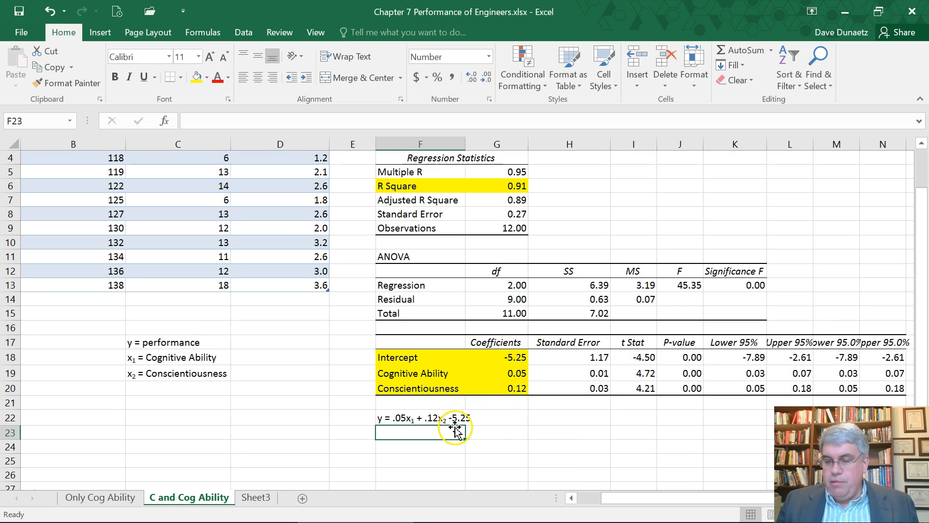
Type 'R2 = .91' into cell F24.
click(420, 446)
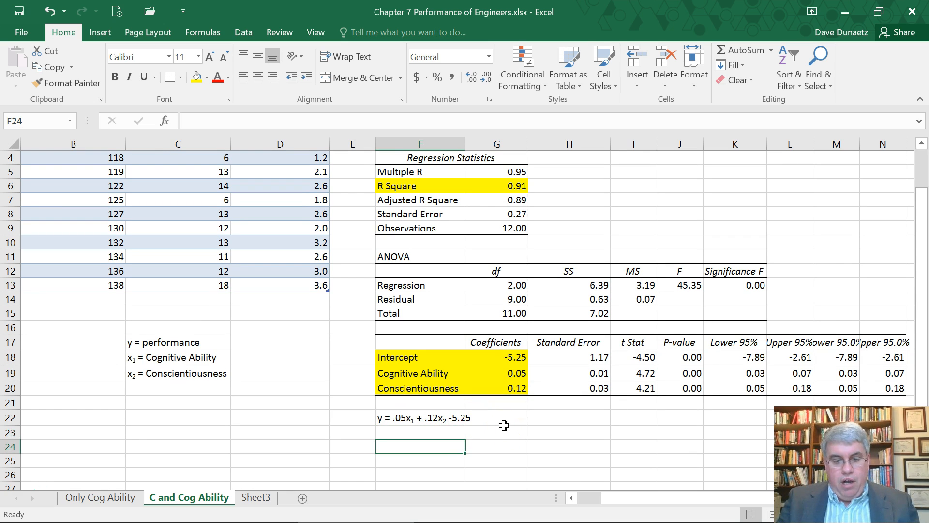
text(R)
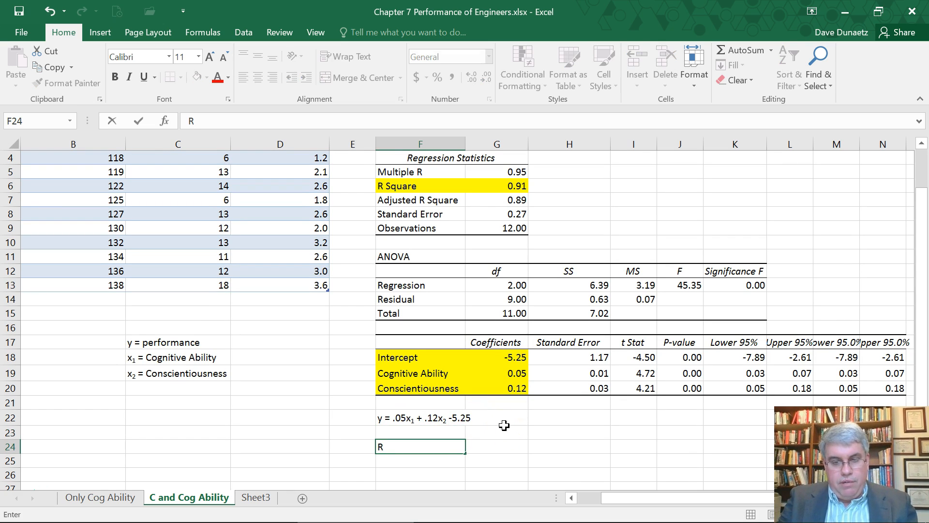
text(2)
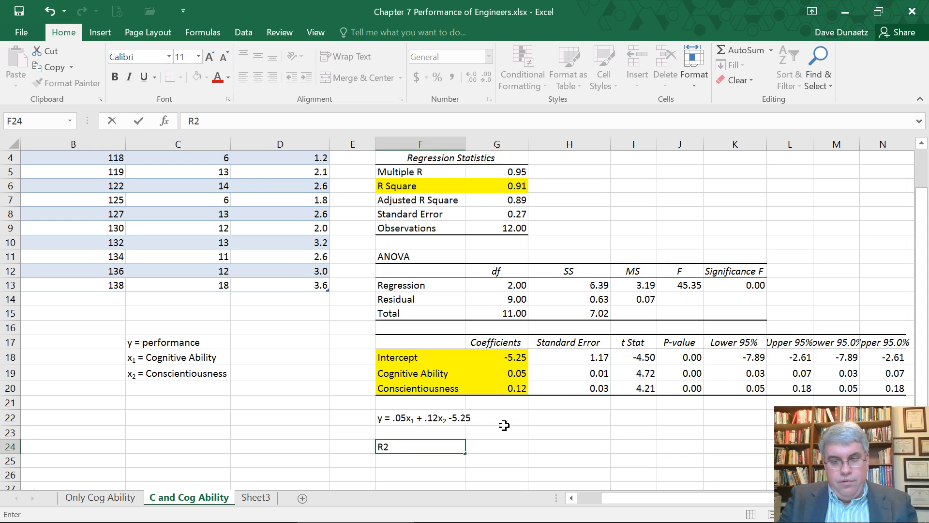
text(= .91)
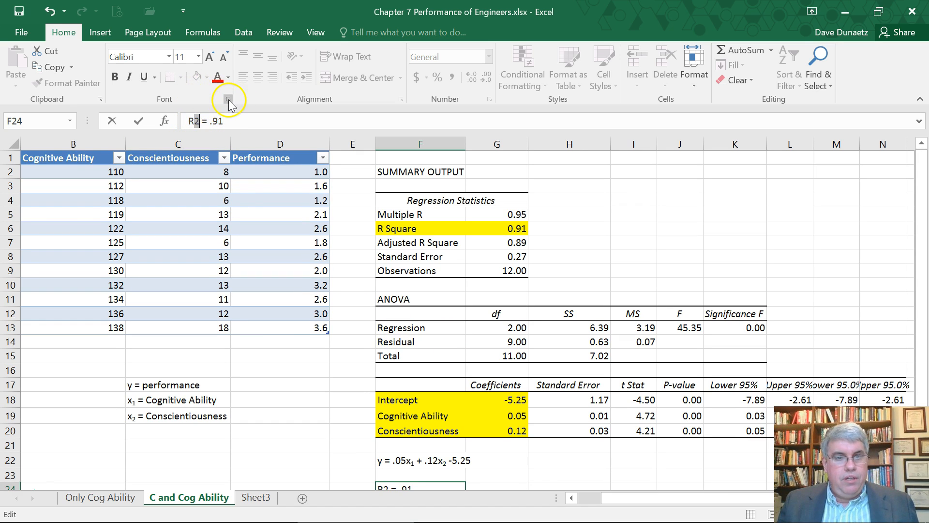
Format the 2 in R2 as a superscript.
click(228, 99)
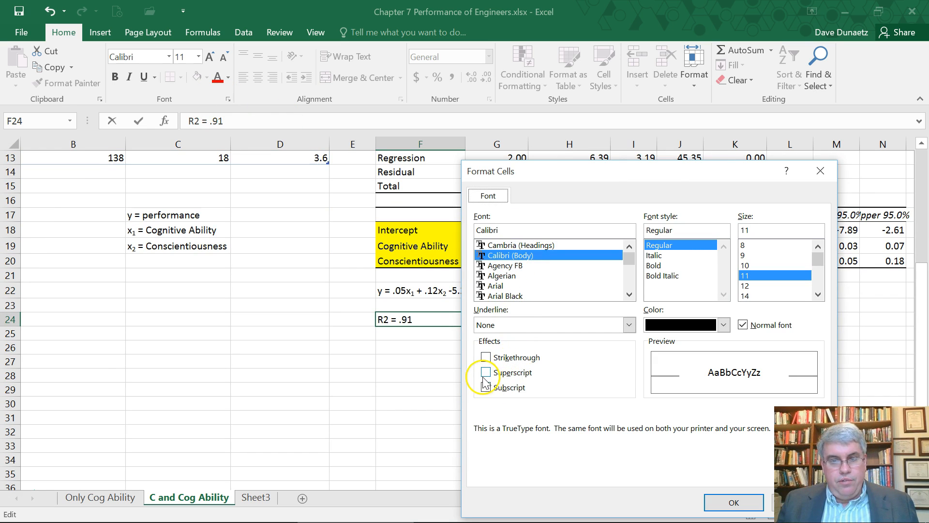
click(486, 372)
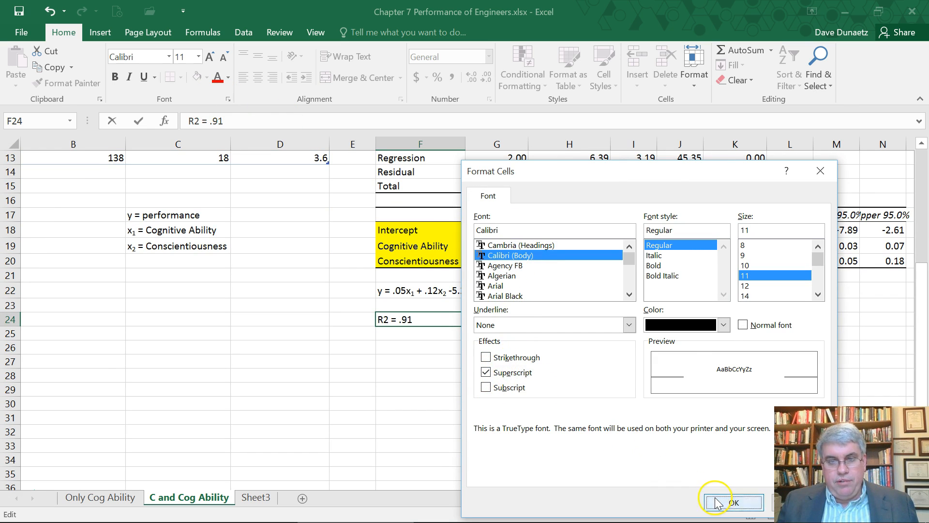
click(735, 502)
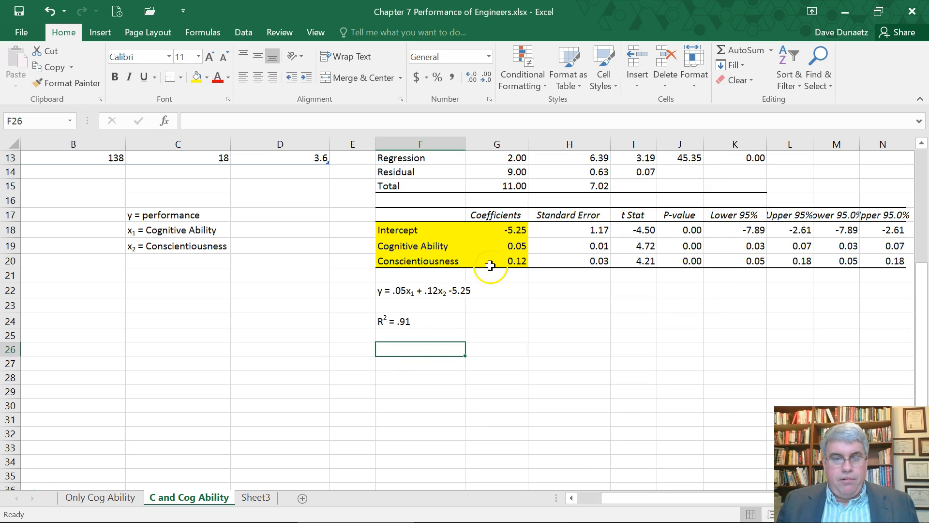
mouse_move(484, 291)
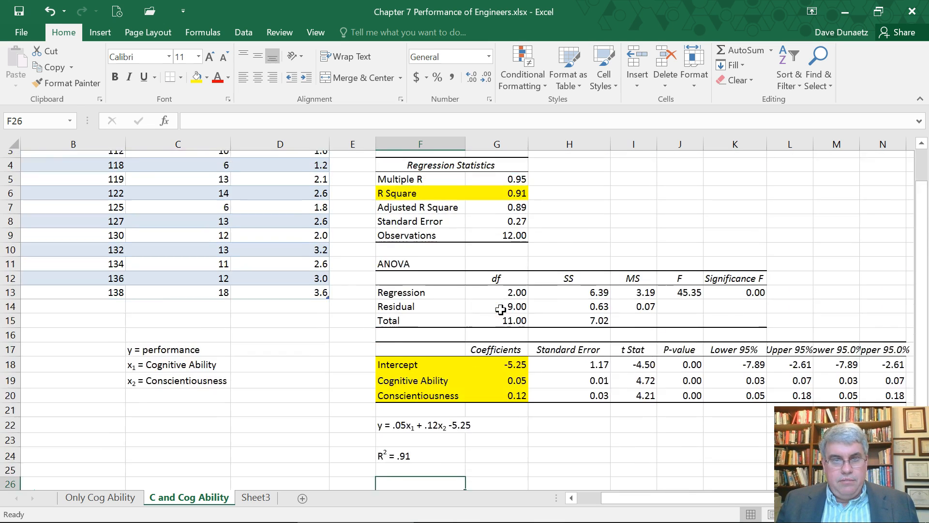
scroll(down, 3)
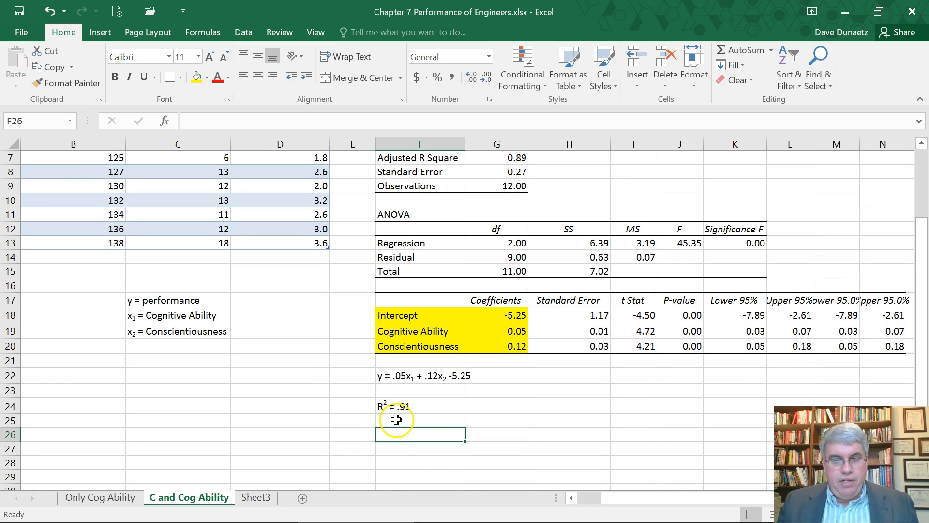
mouse_move(357, 415)
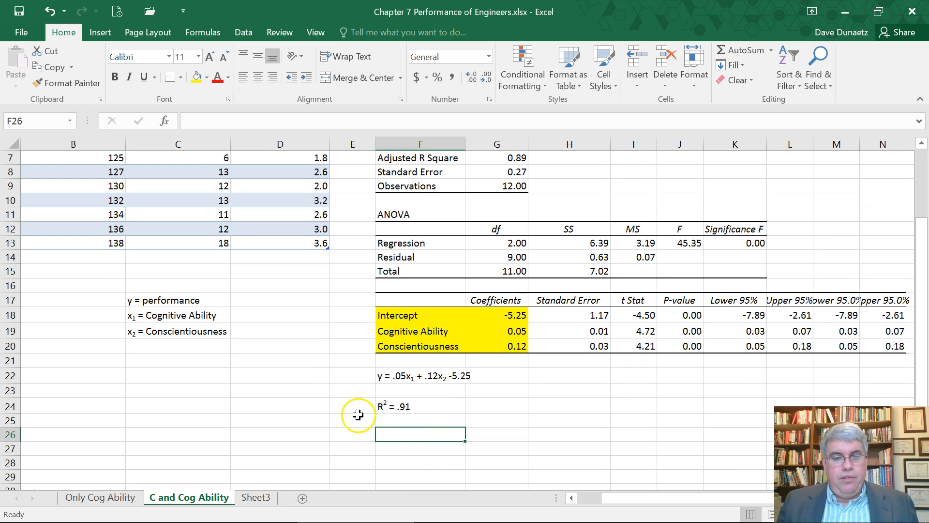
mouse_move(462, 423)
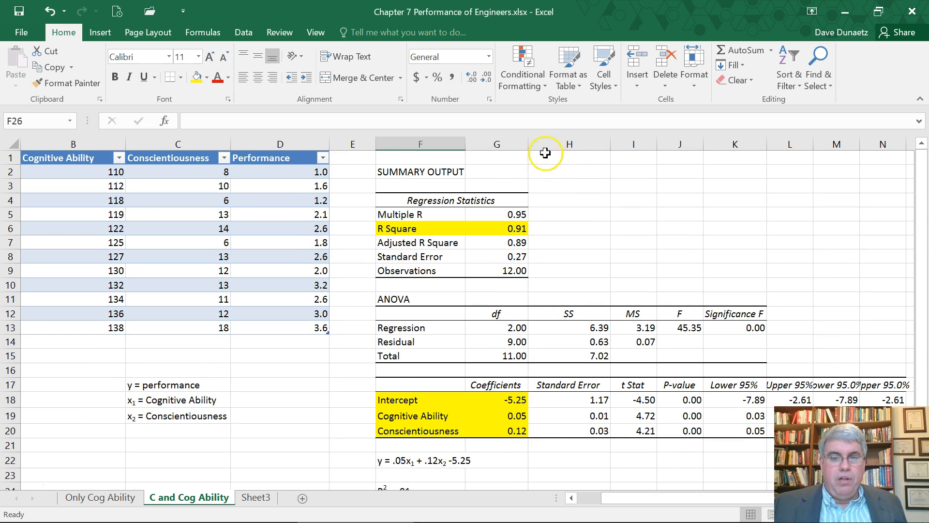
mouse_move(557, 206)
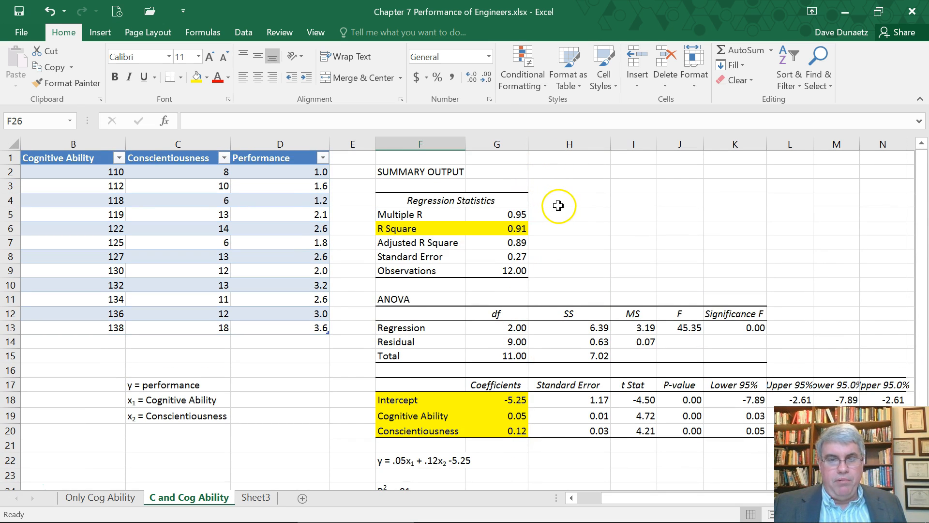